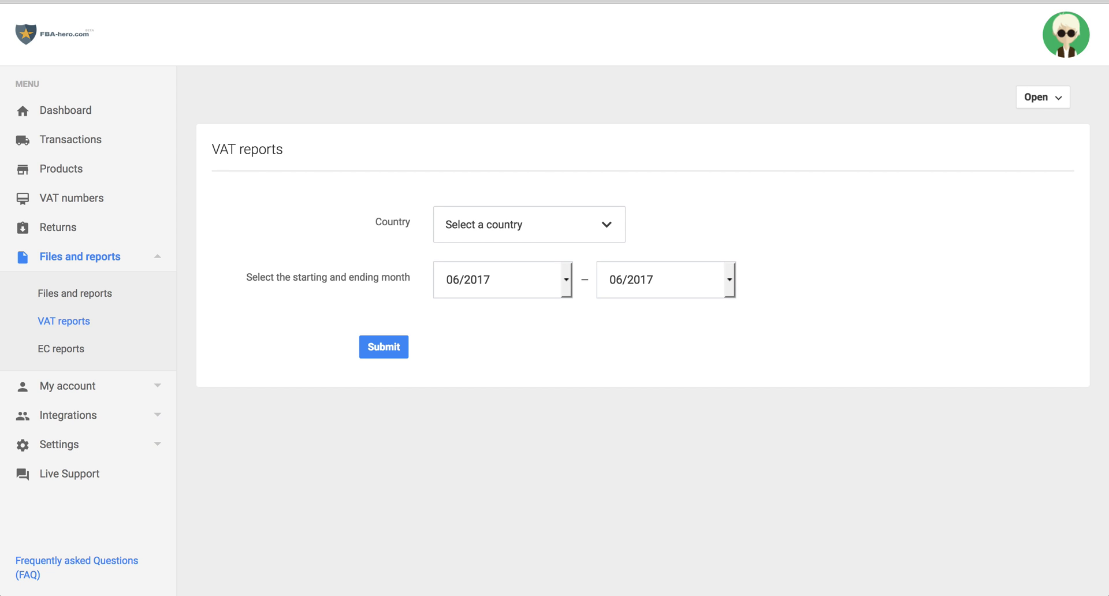
mouse_move(235, 116)
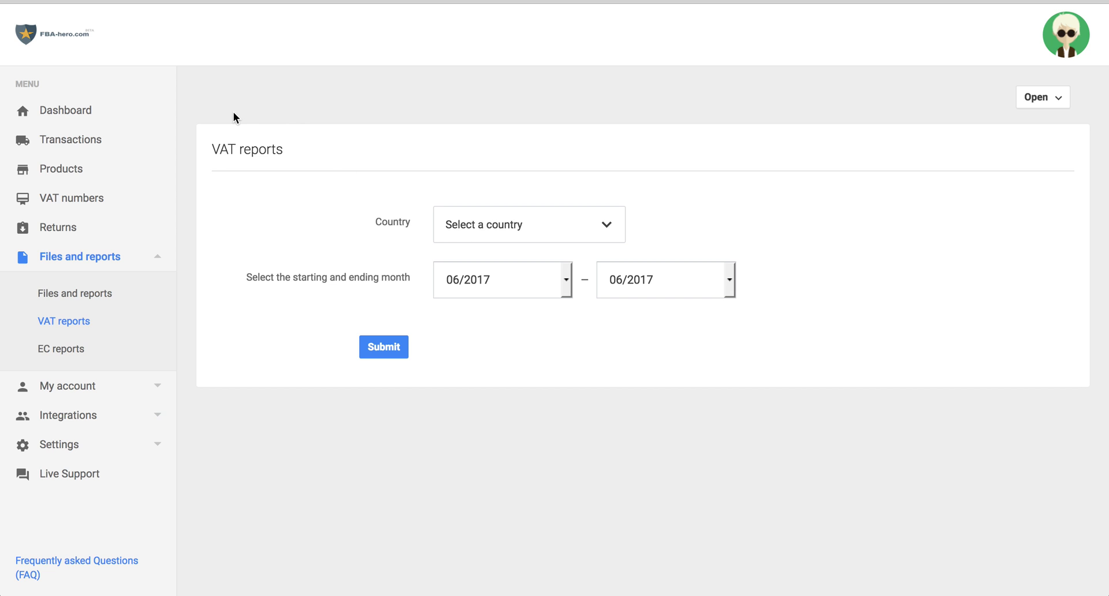
mouse_move(233, 306)
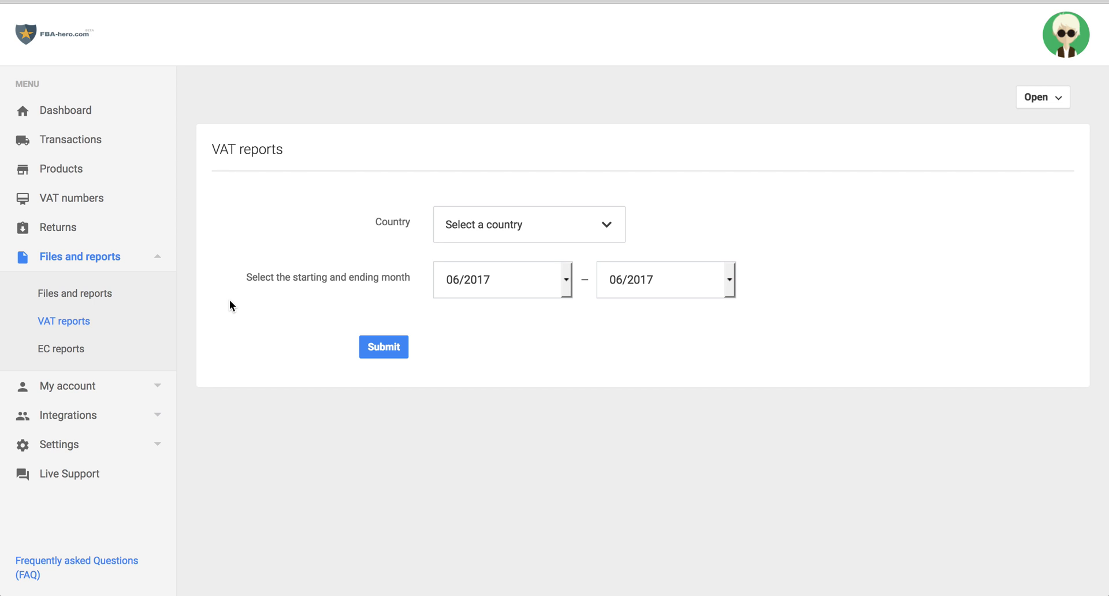
mouse_move(217, 312)
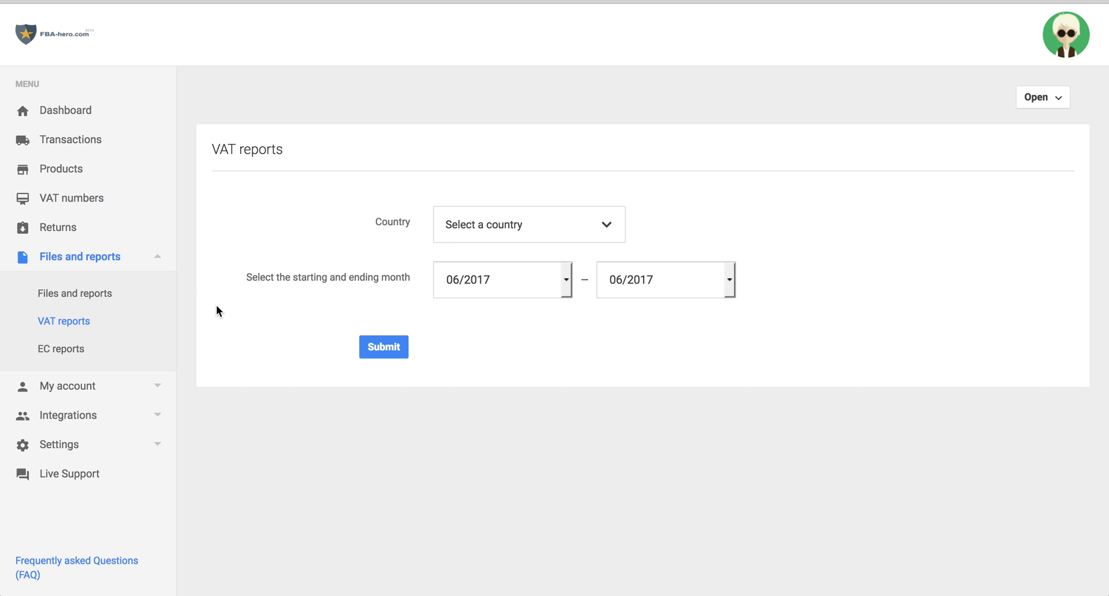
- Choose United Kingdom as the VAT report country by filtering the country list with 'un'
left_click(80, 256)
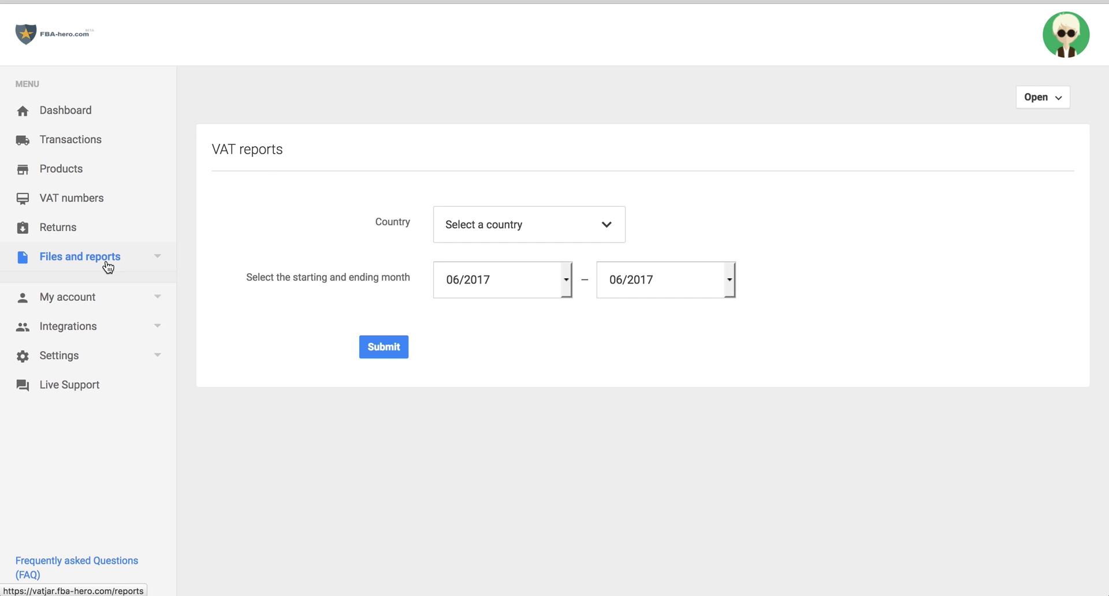
left_click(79, 256)
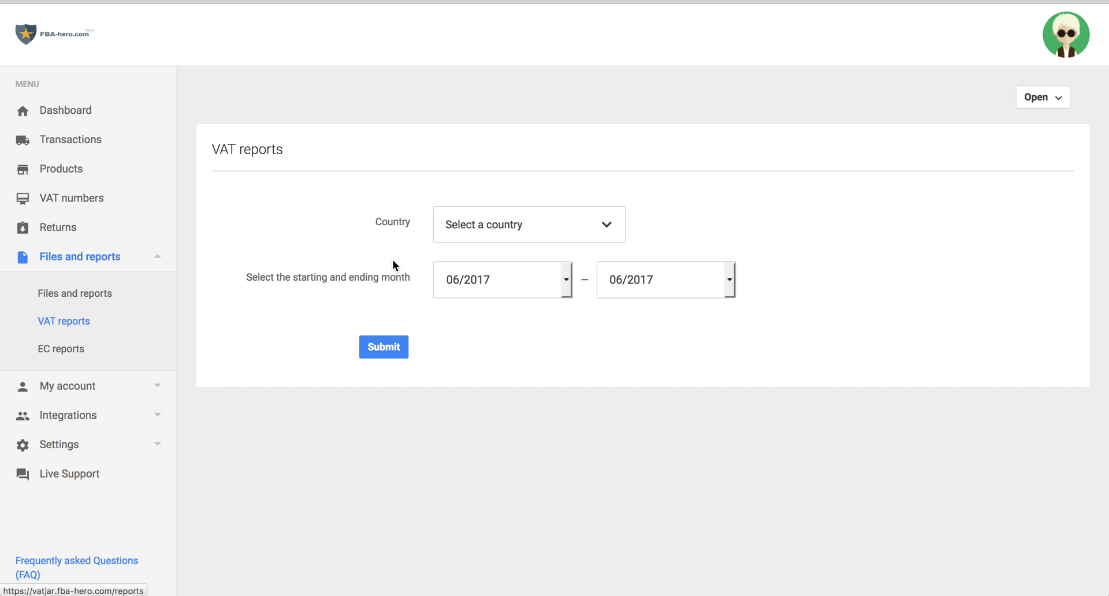
left_click(529, 224)
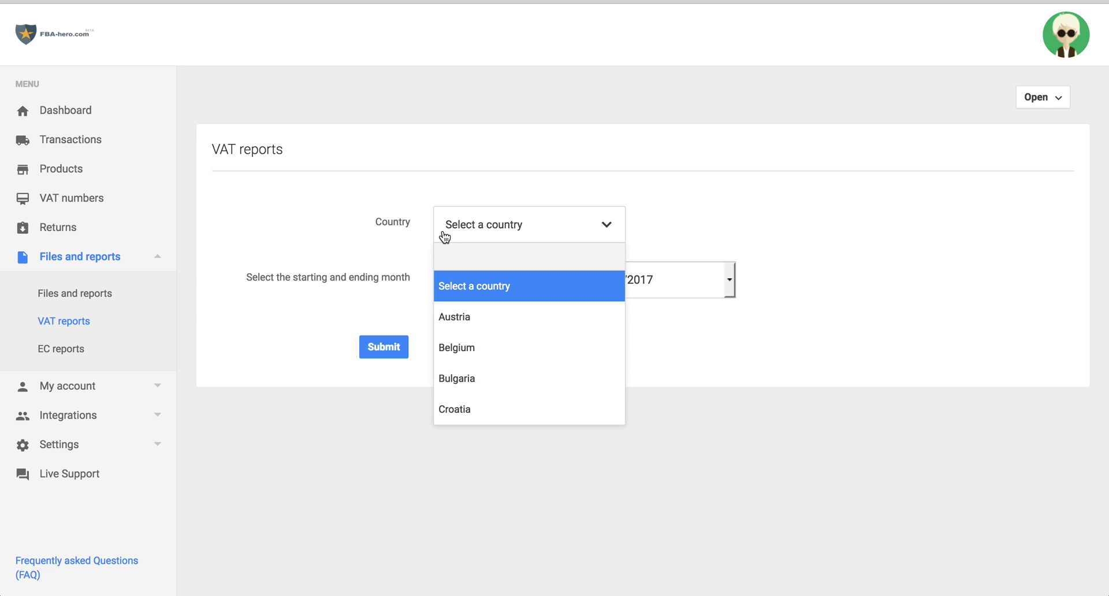
type("un")
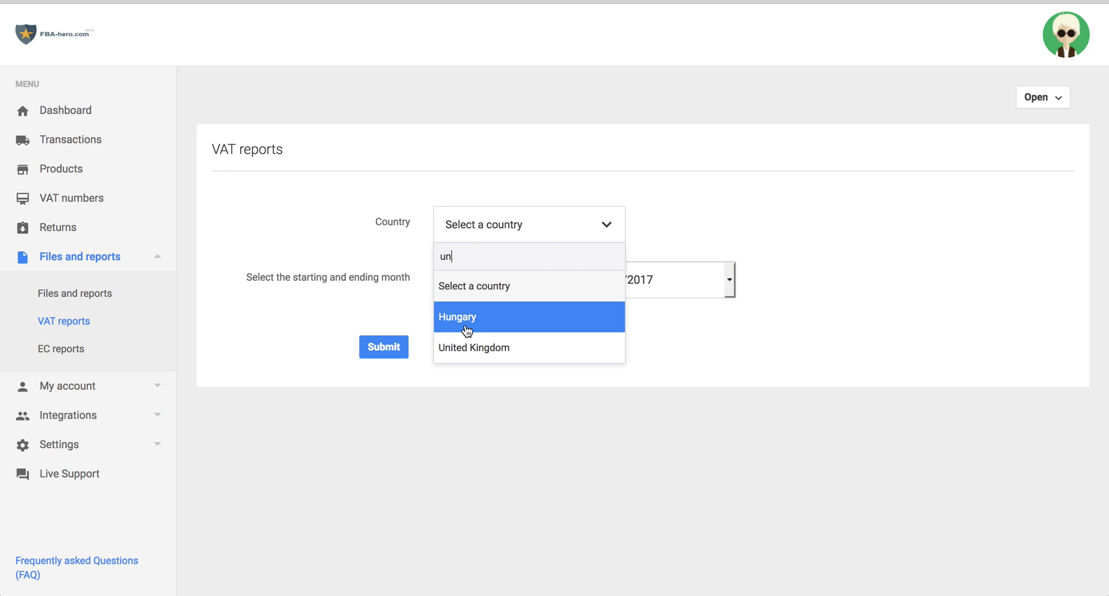
left_click(473, 347)
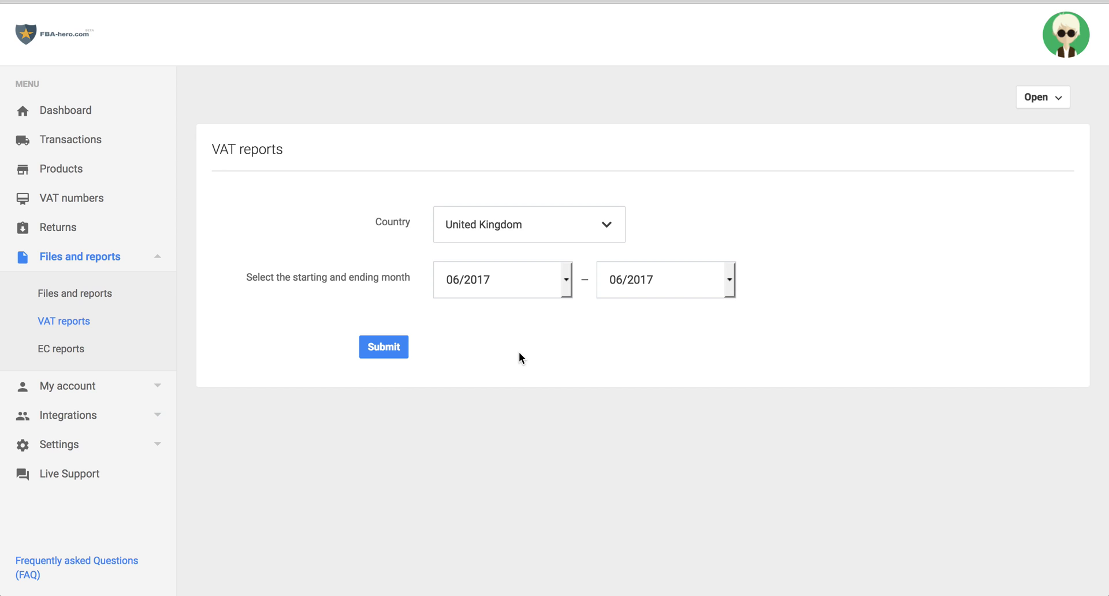
- Set the period from 04/2017 to 06/2017 and submit the United Kingdom VAT report request
left_click(502, 279)
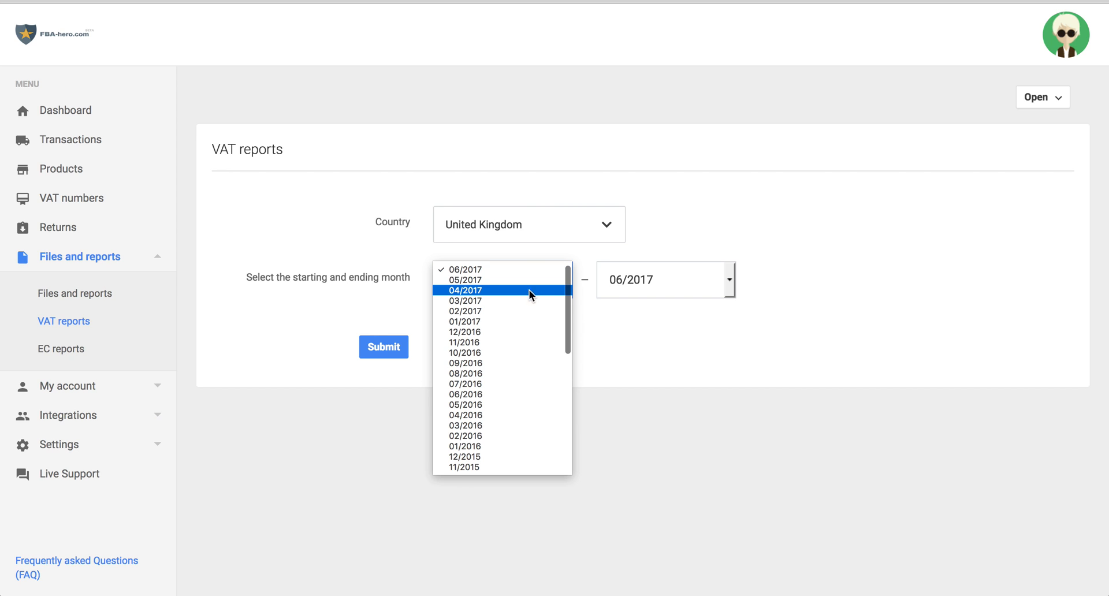
scroll("down", 3)
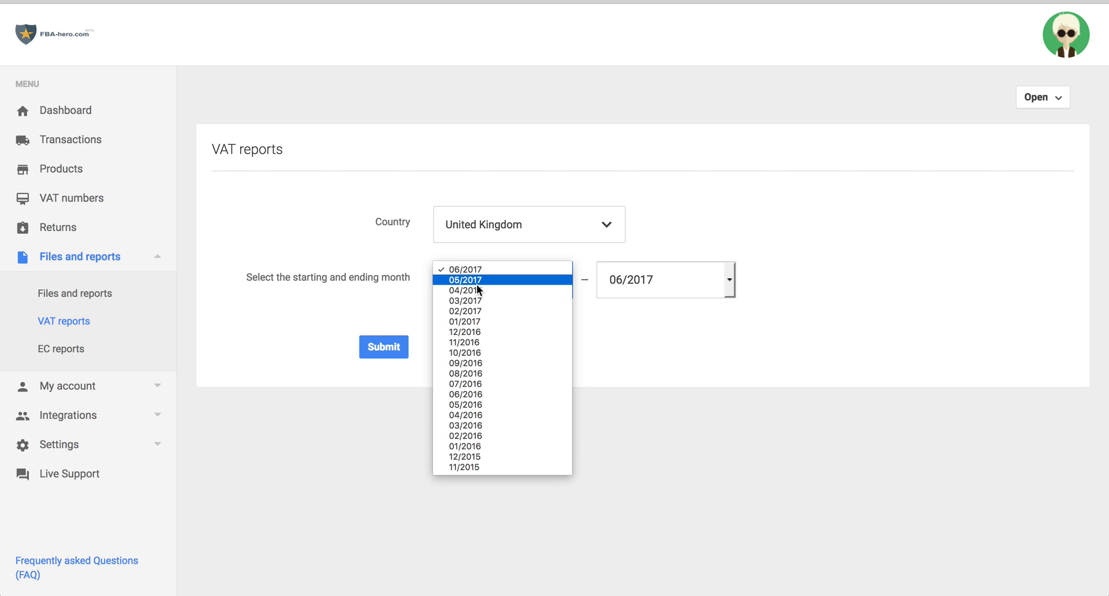
left_click(465, 290)
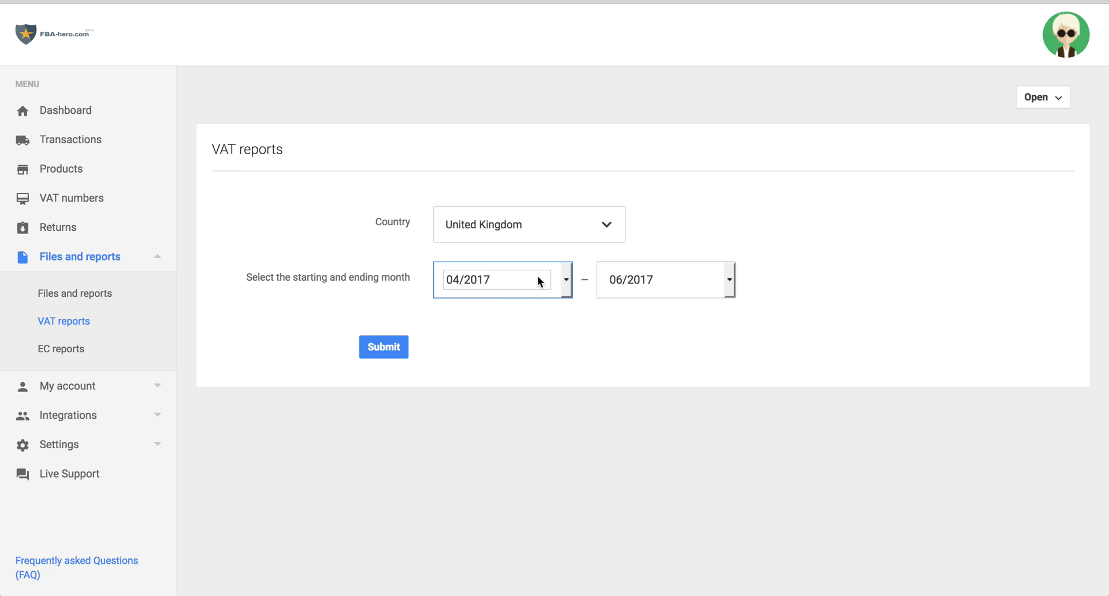
left_click(728, 279)
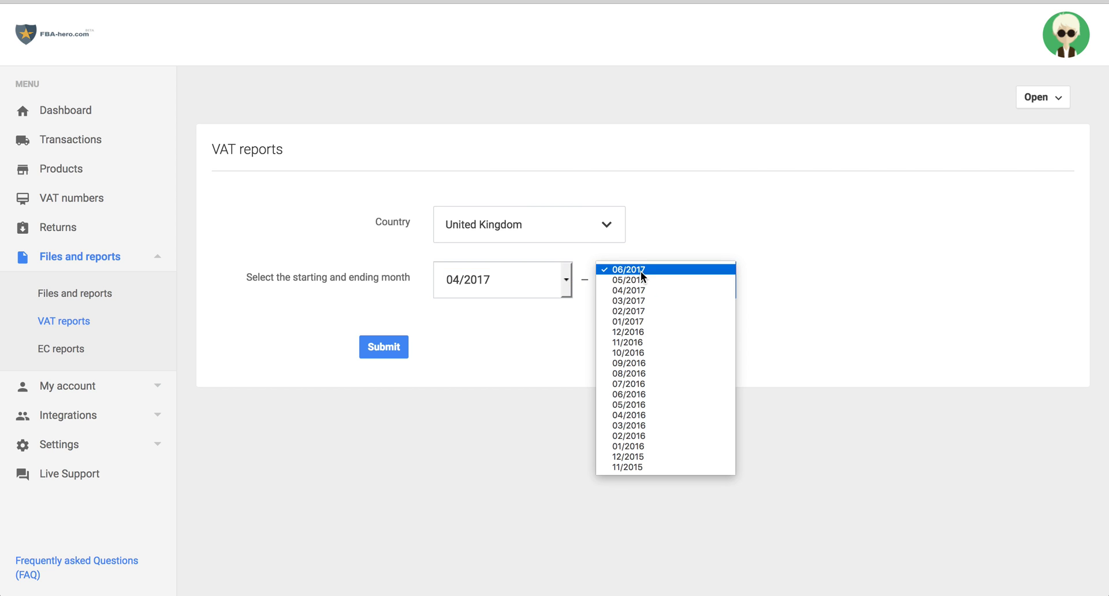
left_click(625, 270)
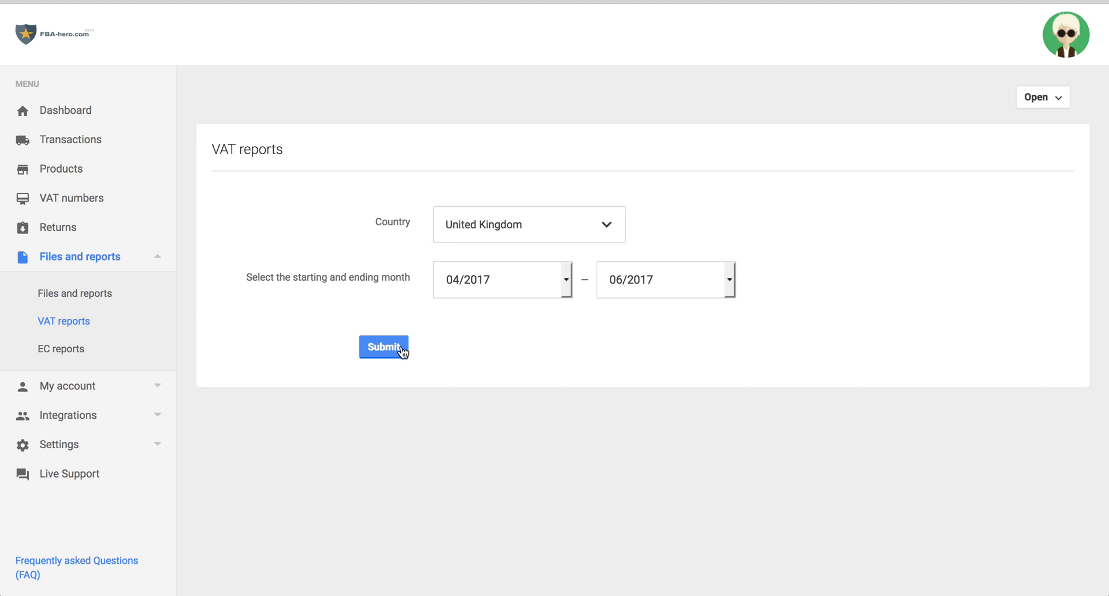
left_click(384, 347)
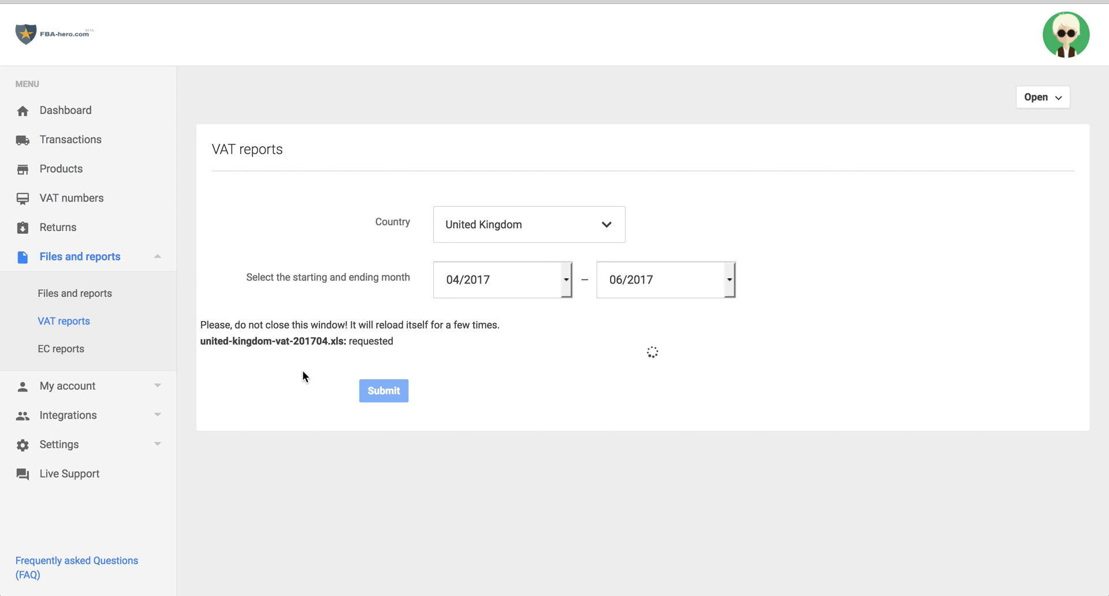
mouse_move(295, 393)
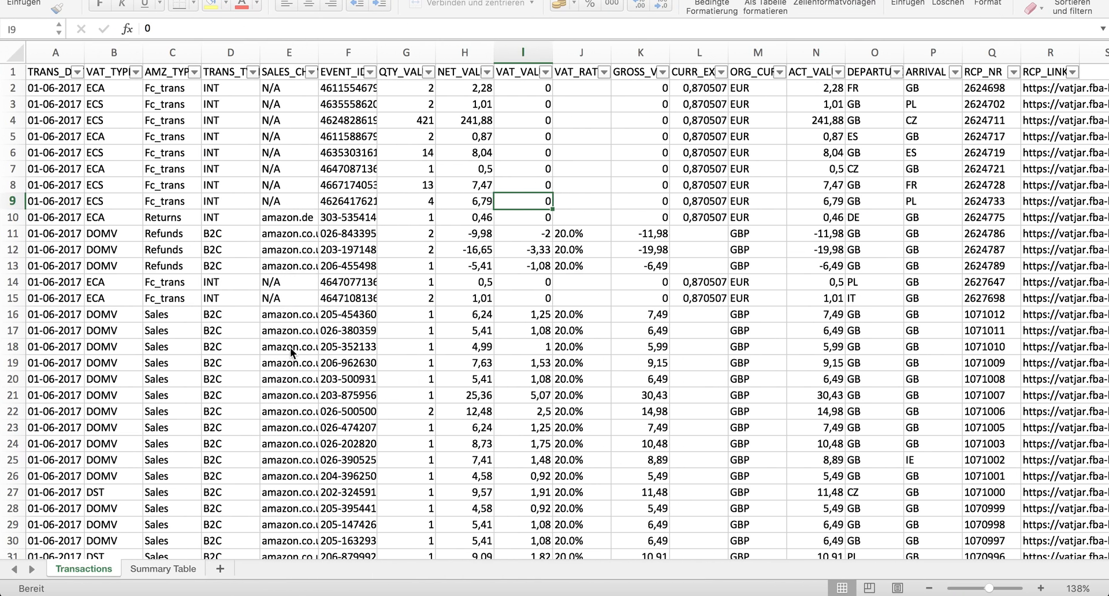
mouse_move(88, 548)
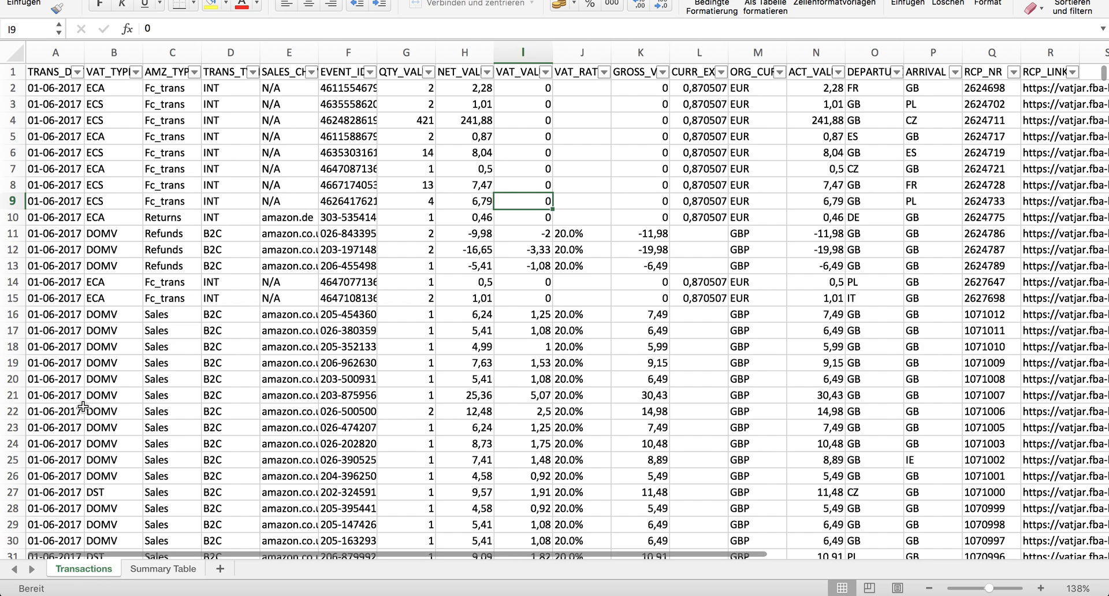
left_click(162, 569)
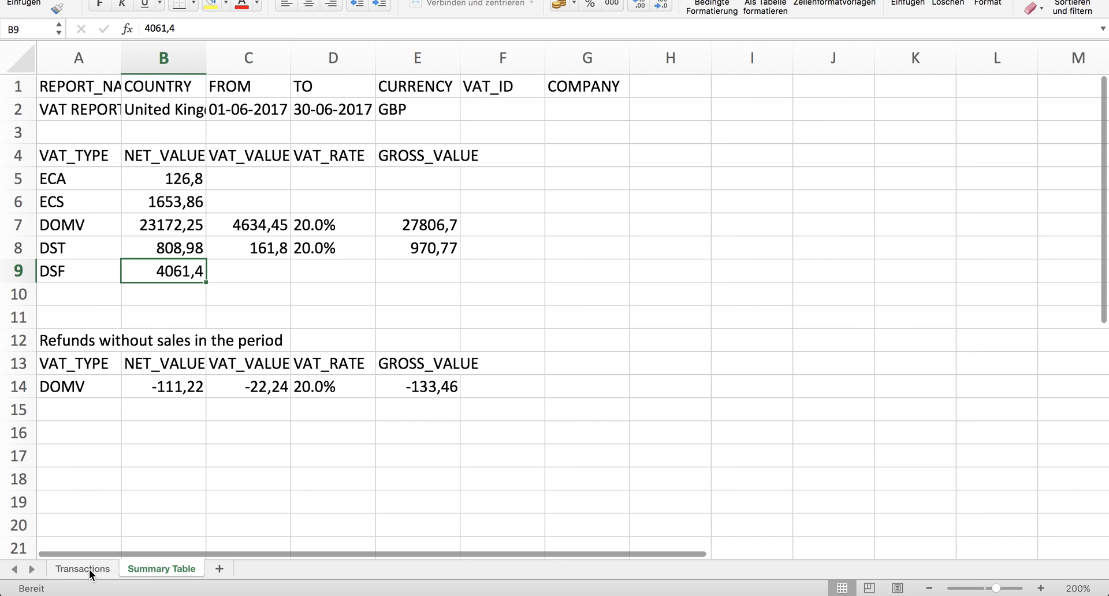
left_click(83, 568)
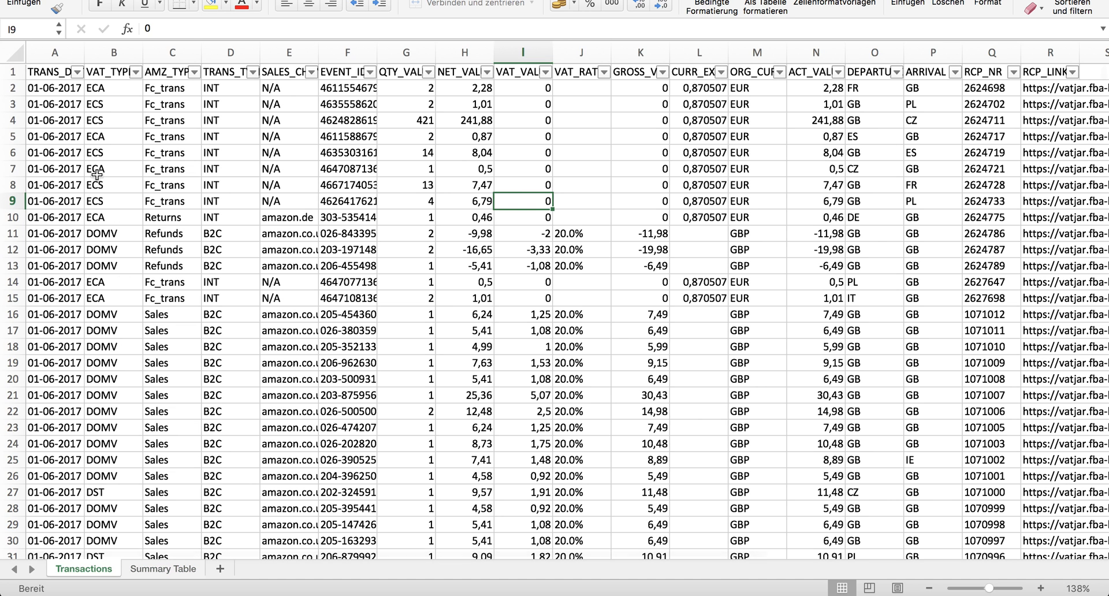
left_click(54, 52)
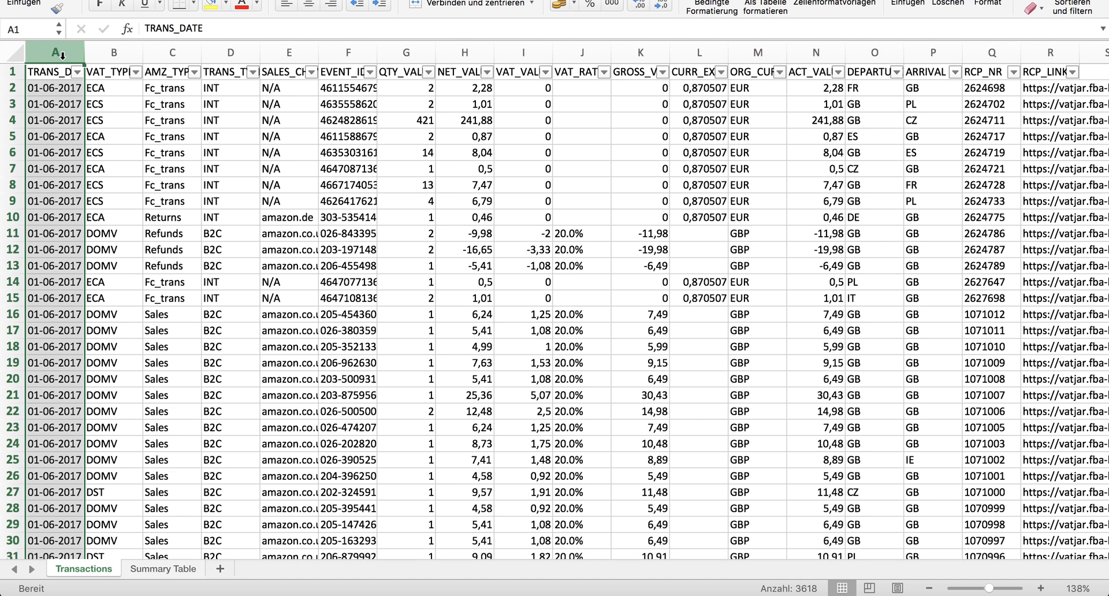
left_click(114, 52)
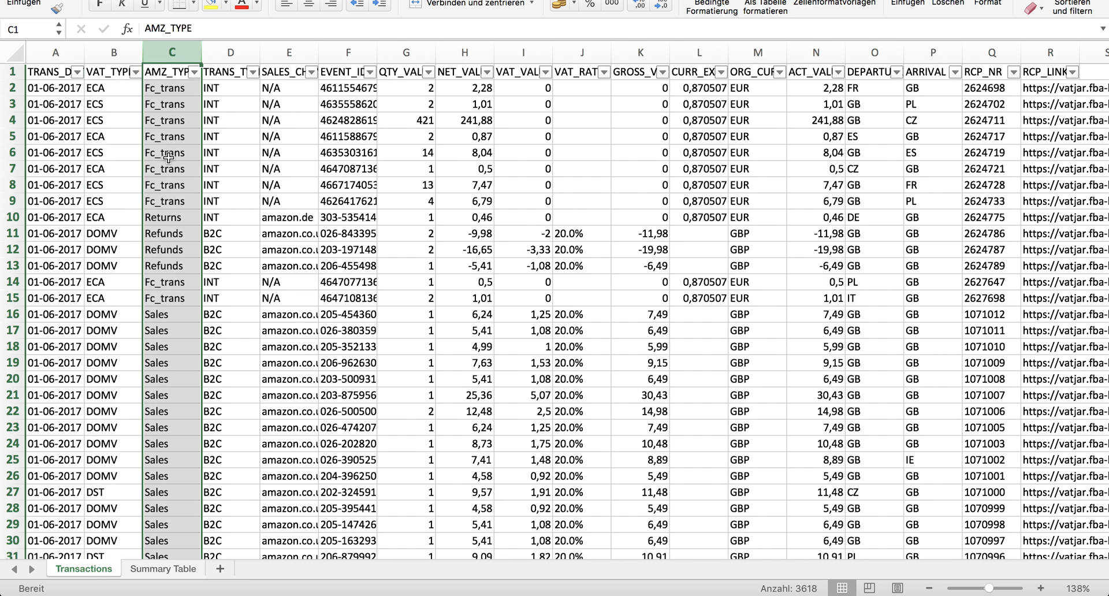
mouse_move(161, 249)
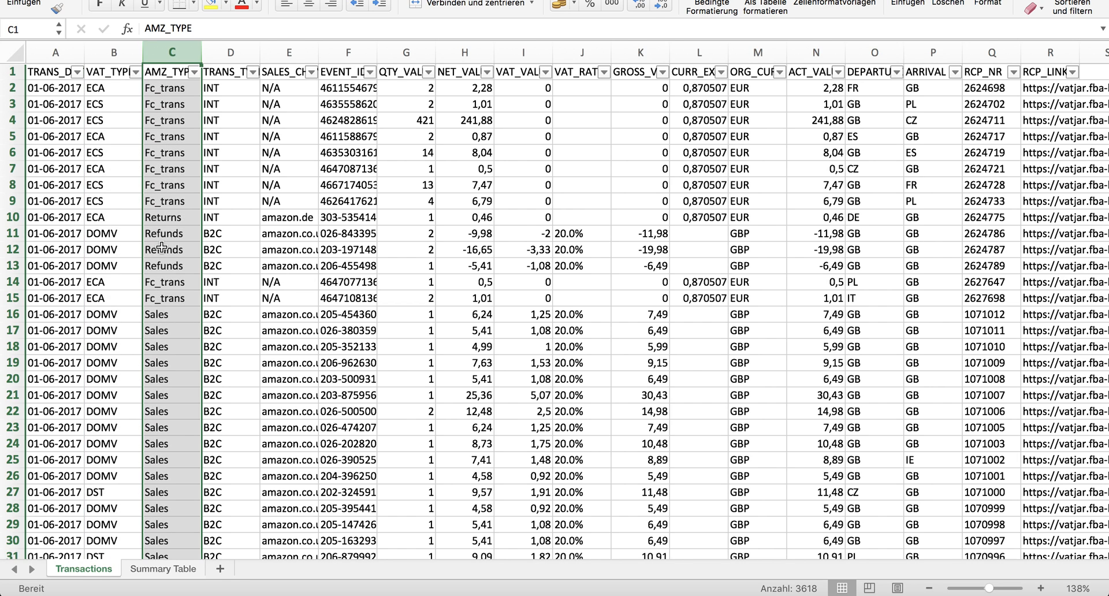
mouse_move(217, 73)
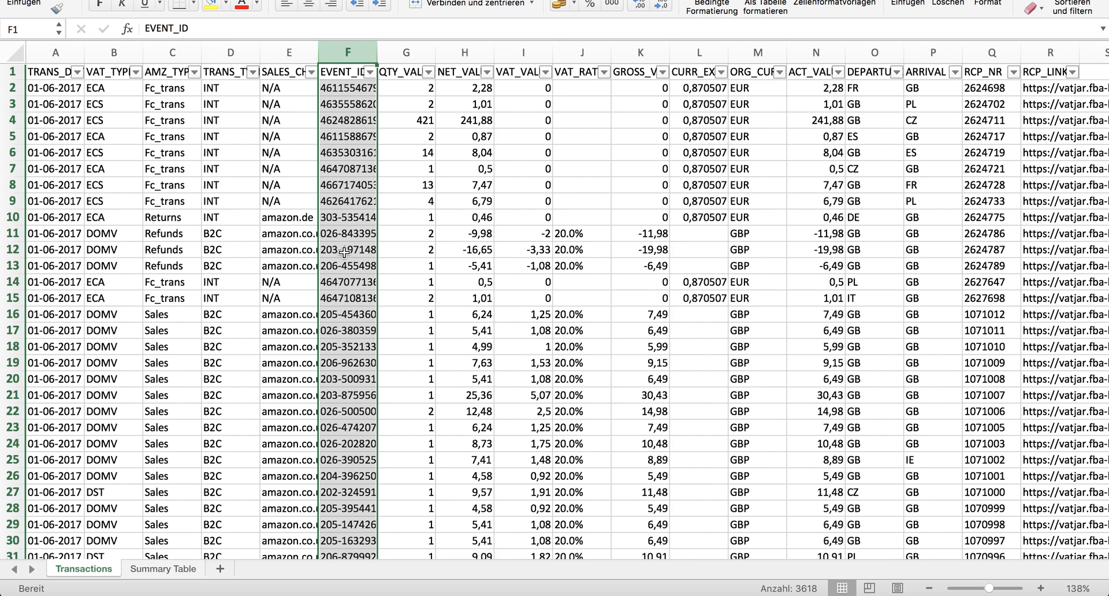
mouse_move(359, 153)
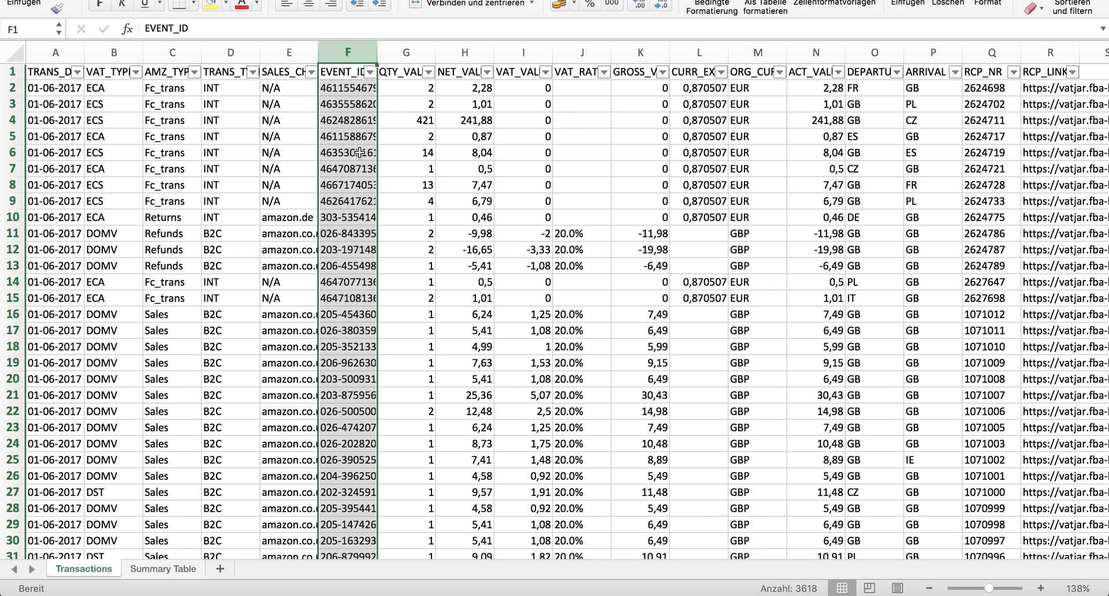
left_click(405, 52)
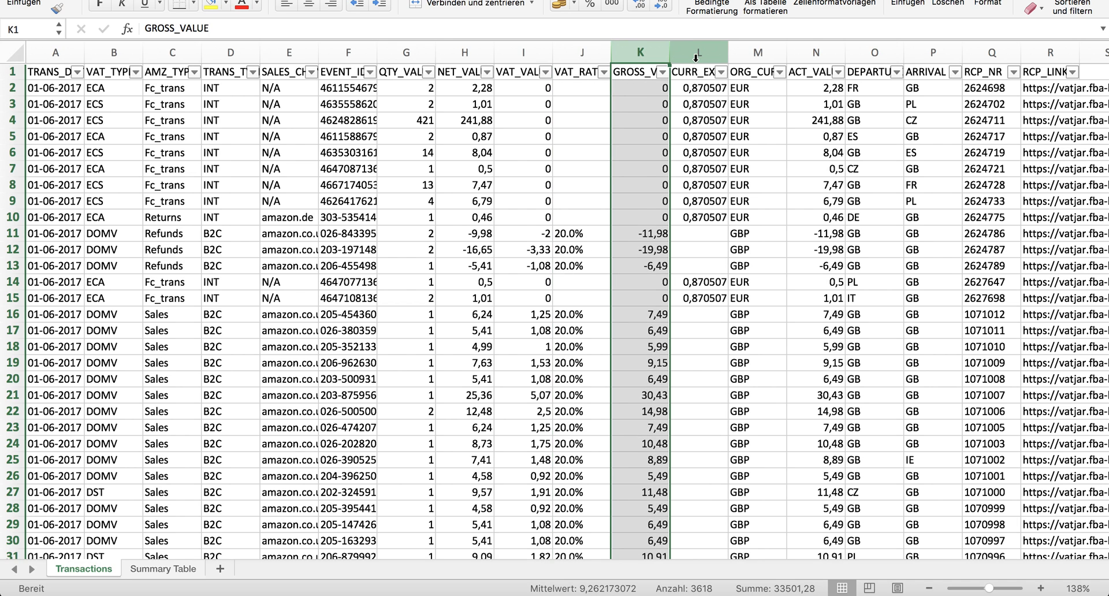
left_click(696, 52)
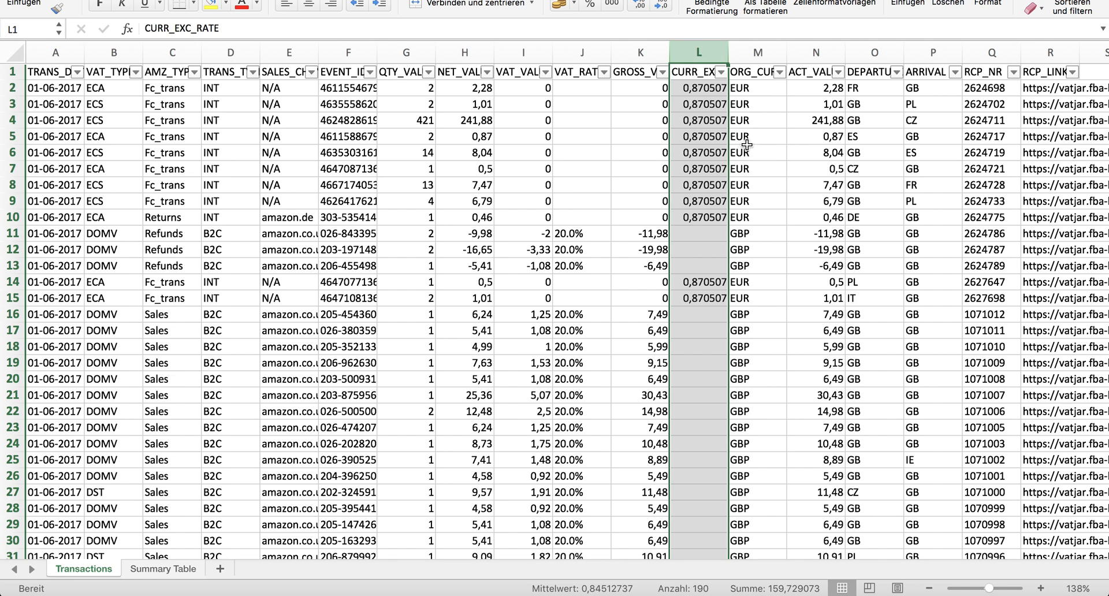
mouse_move(747, 152)
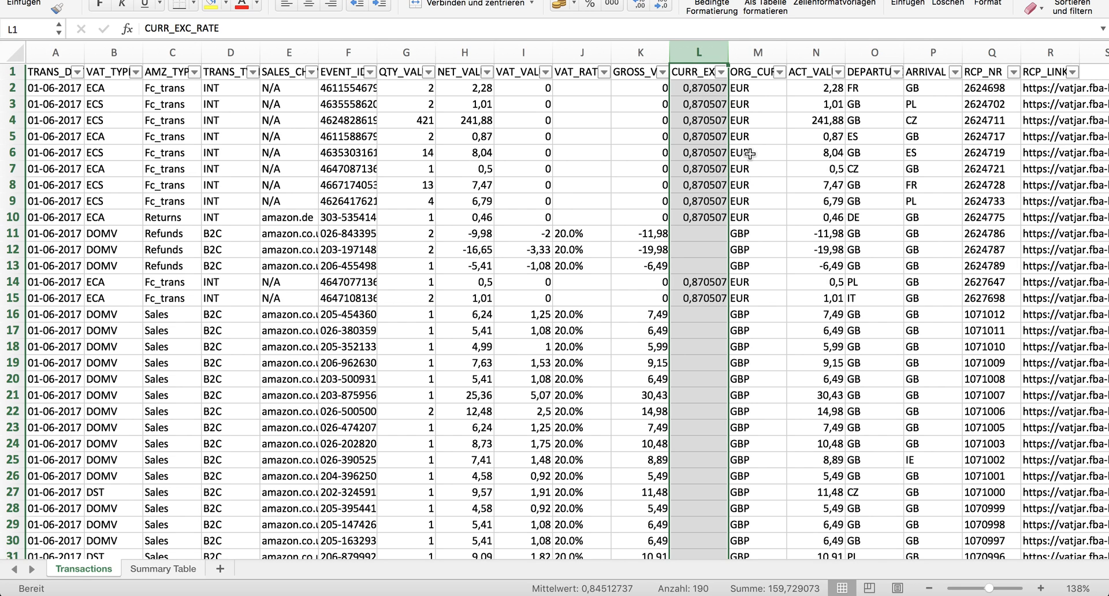
mouse_move(749, 154)
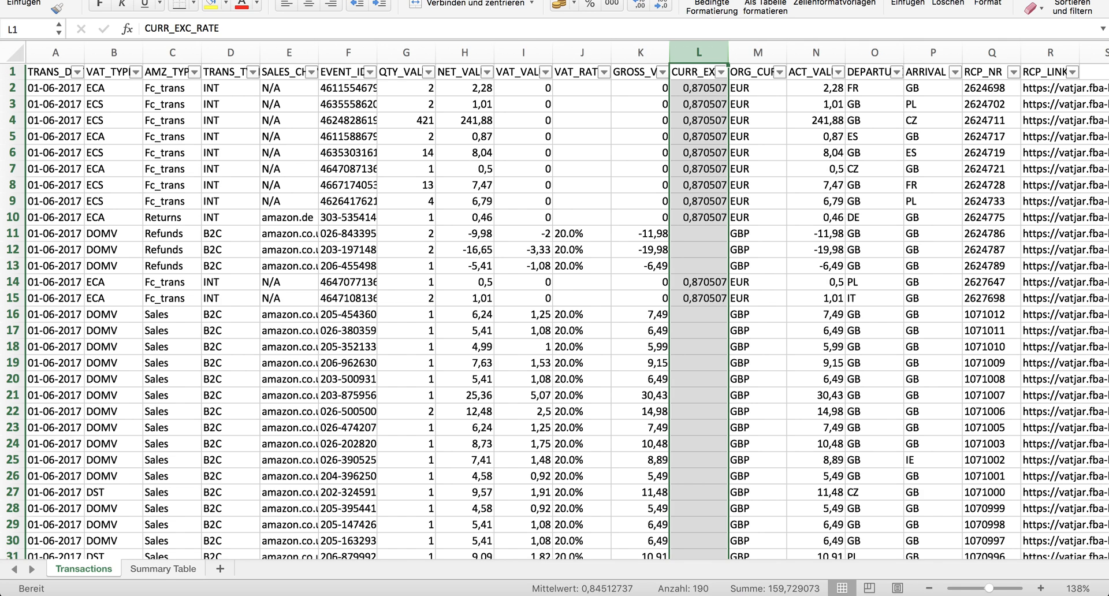
mouse_move(762, 136)
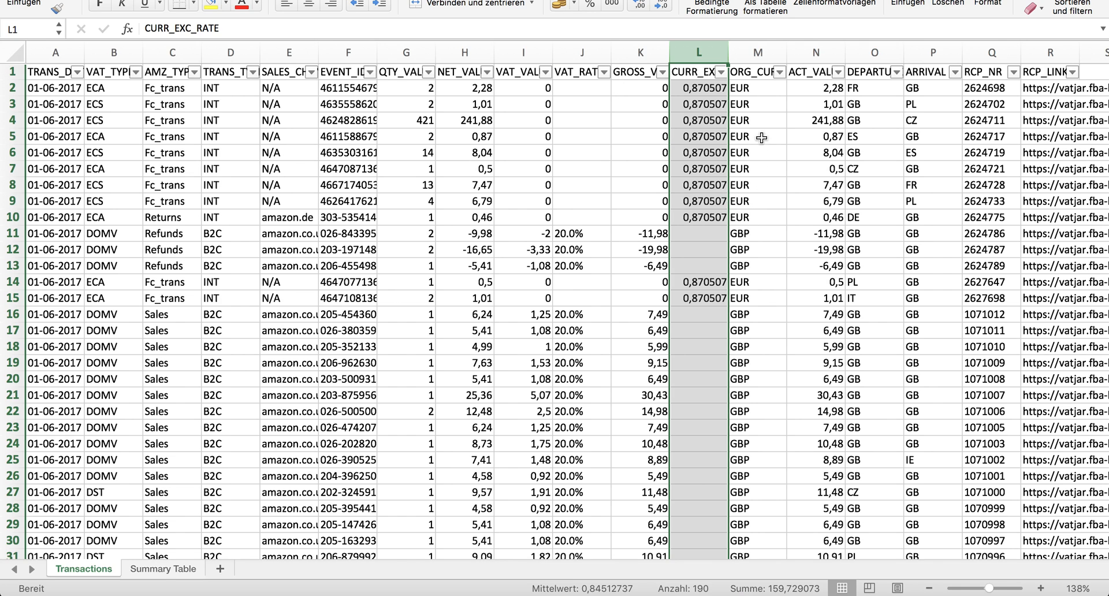
mouse_move(714, 203)
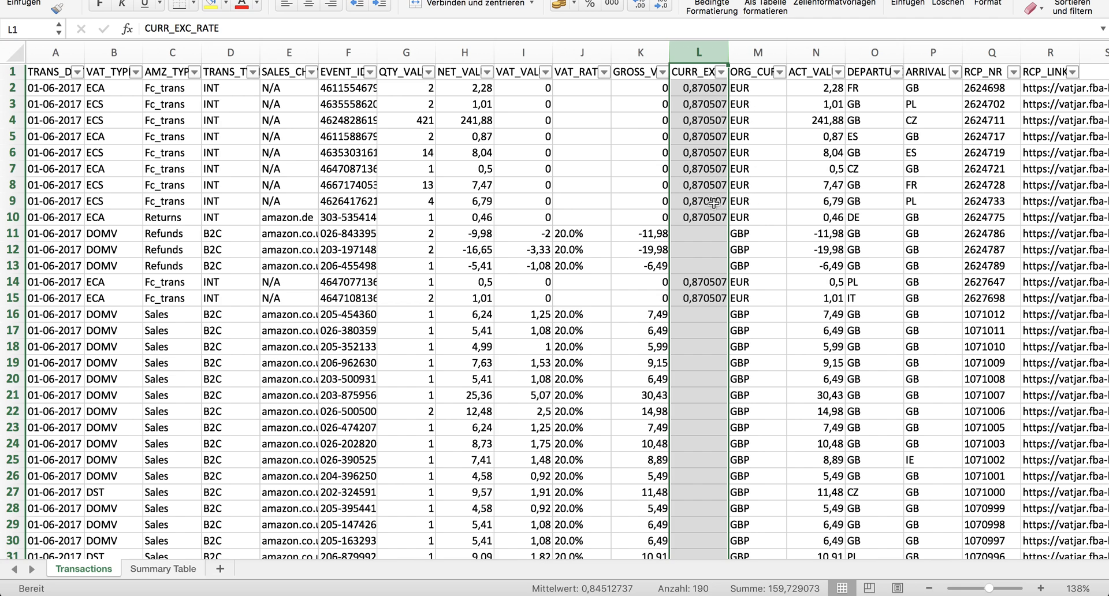
mouse_move(712, 200)
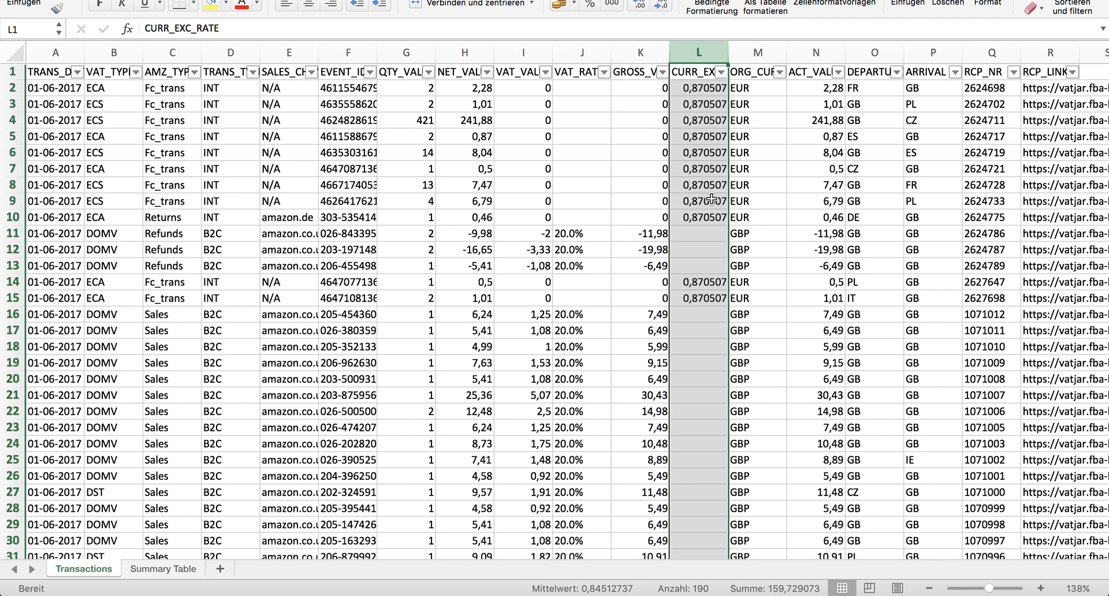
mouse_move(25, 202)
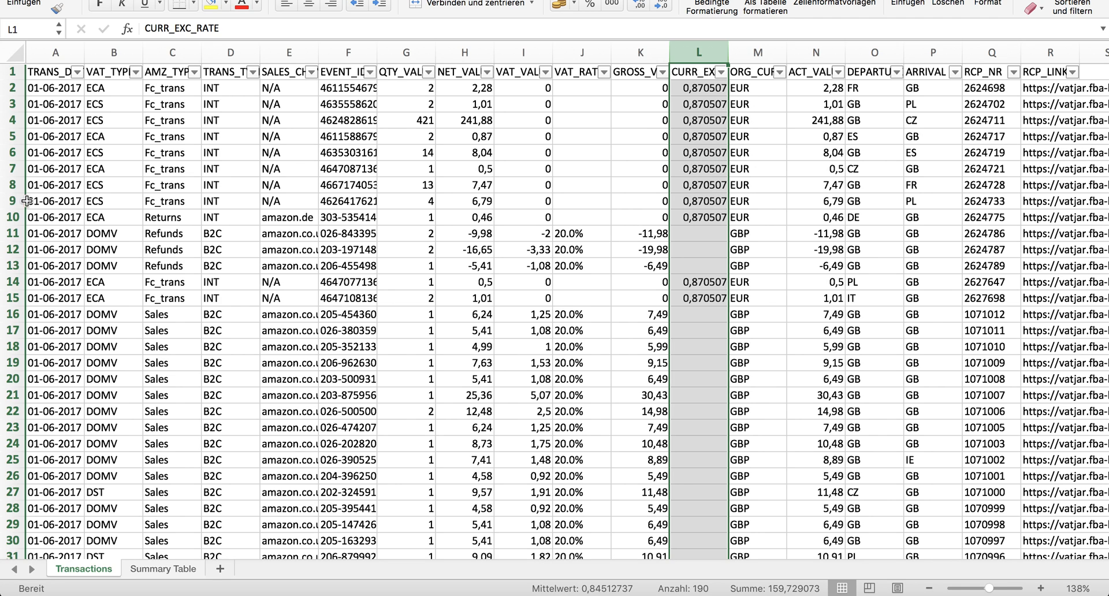
left_click(55, 201)
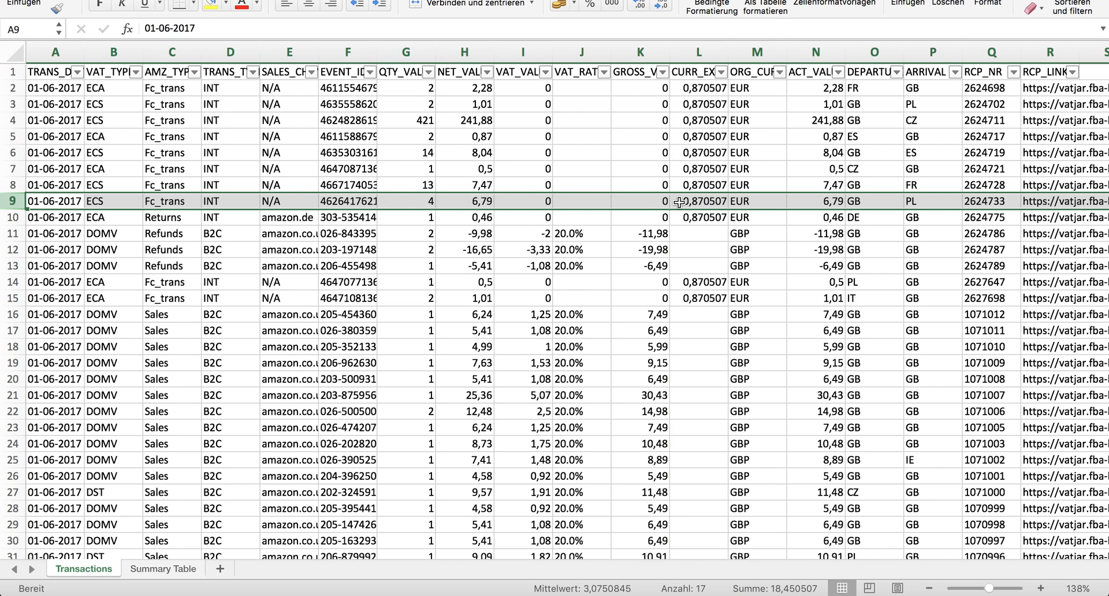
left_click(816, 71)
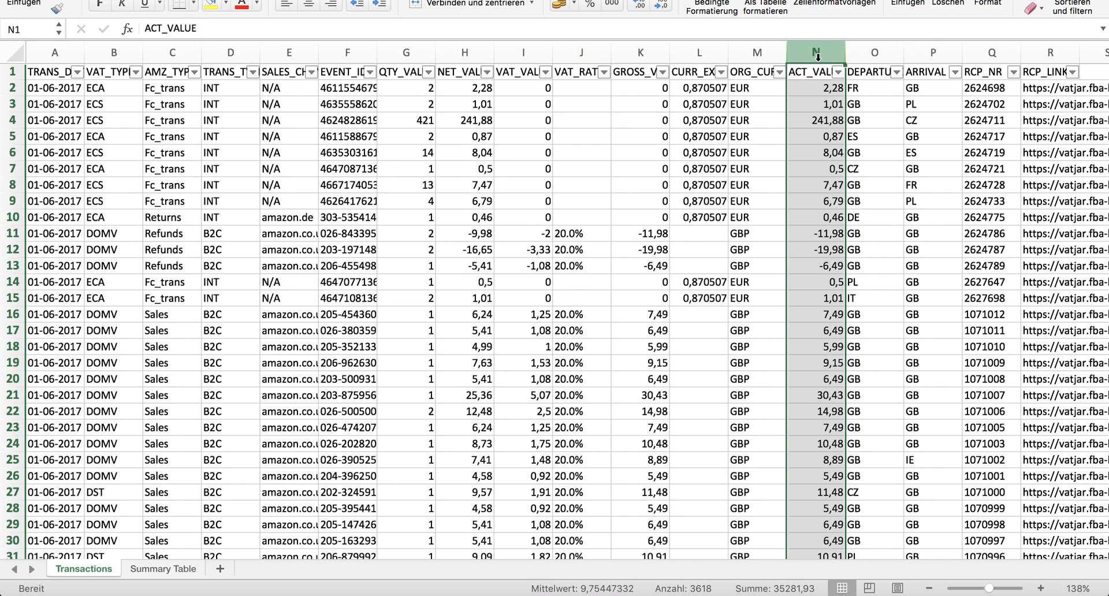
mouse_move(795, 189)
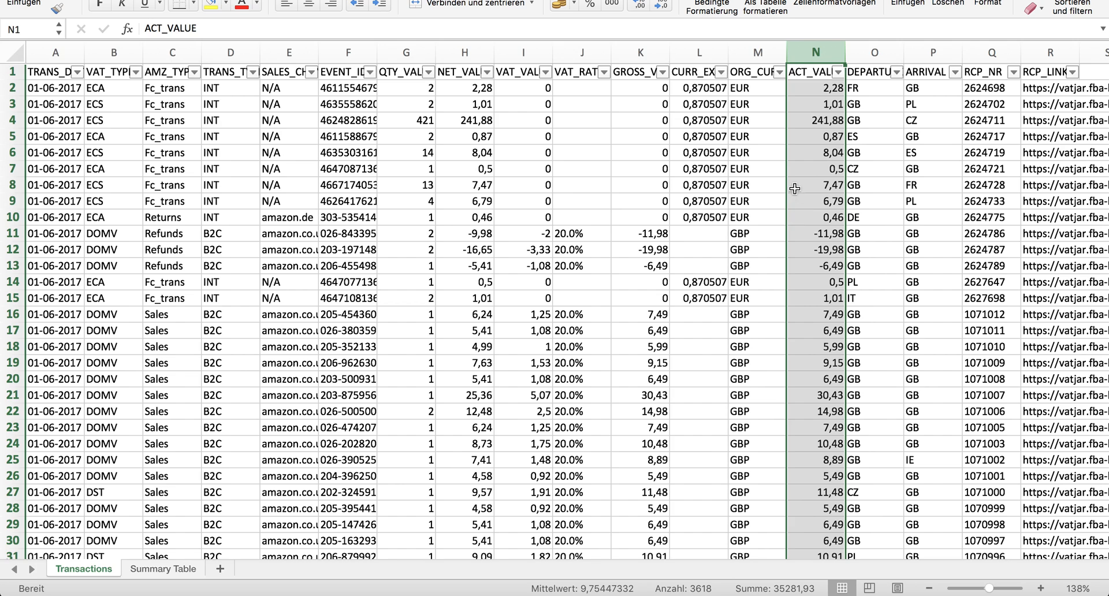
mouse_move(460, 216)
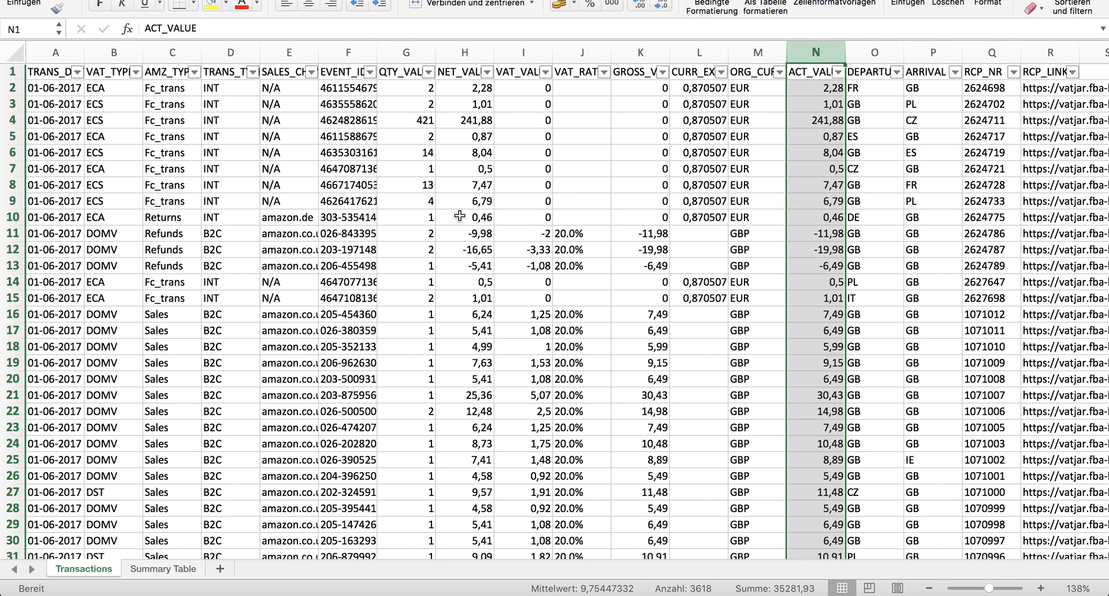
left_click(874, 53)
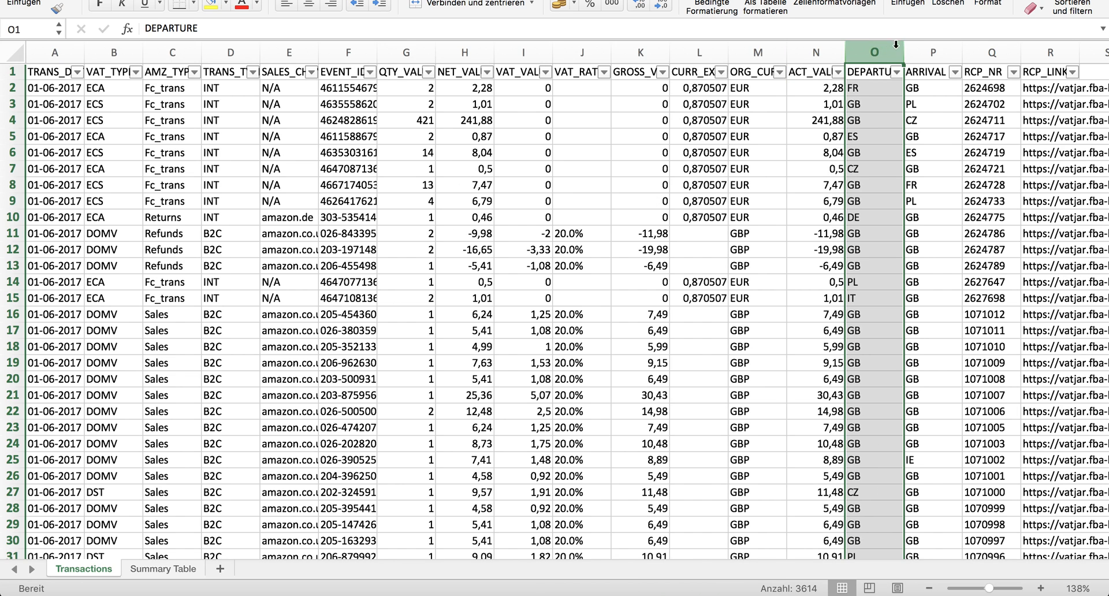
left_click(933, 53)
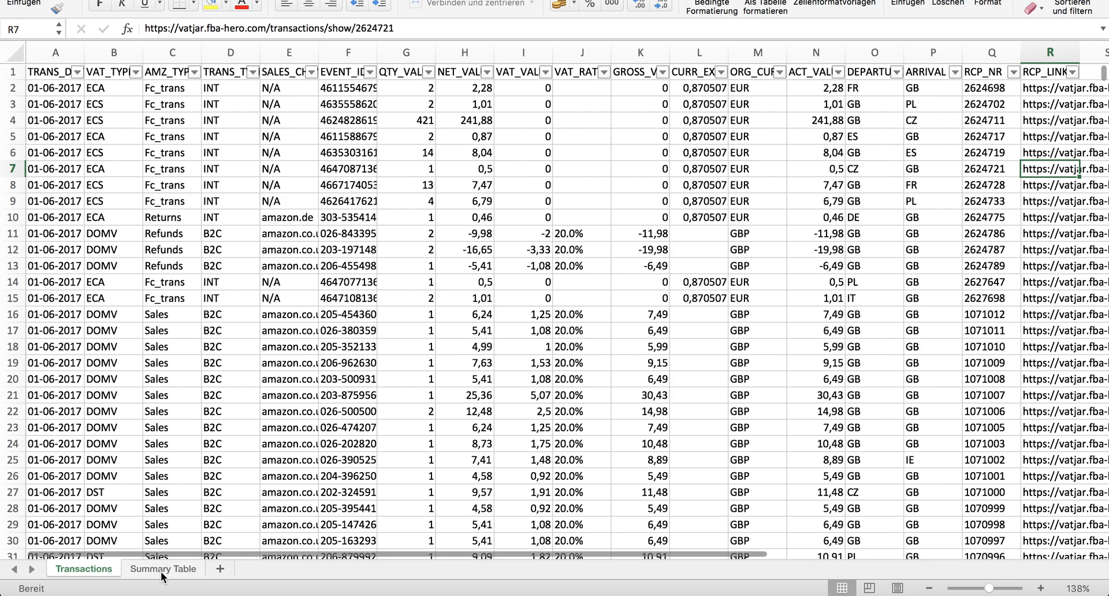
- On the Summary Table sheet, inspect the country, currency, COMPANY and VAT_TYPE cells
left_click(162, 569)
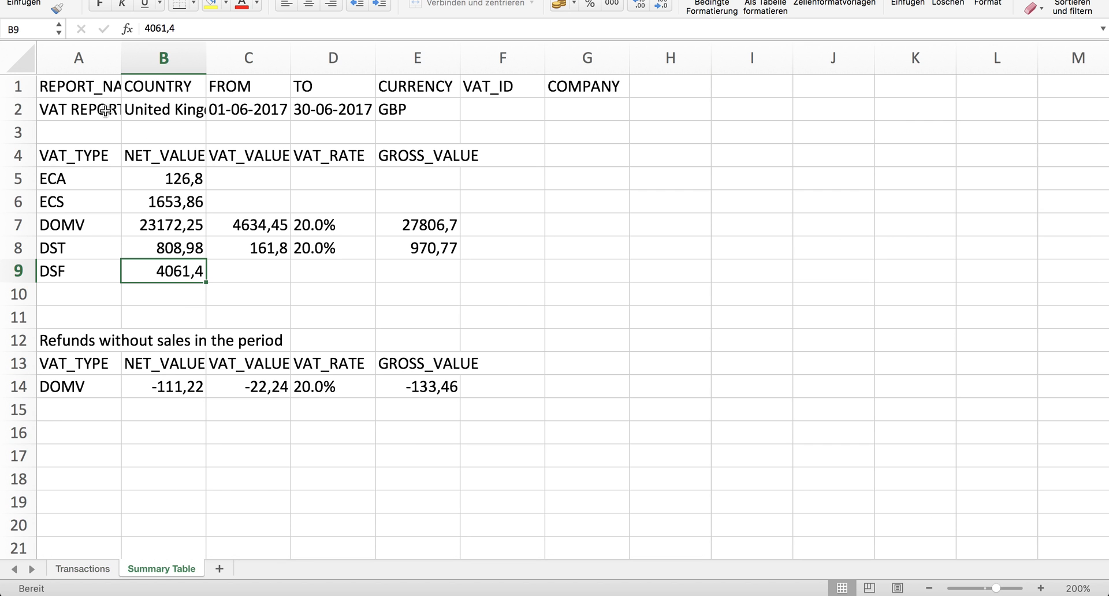
left_click(163, 109)
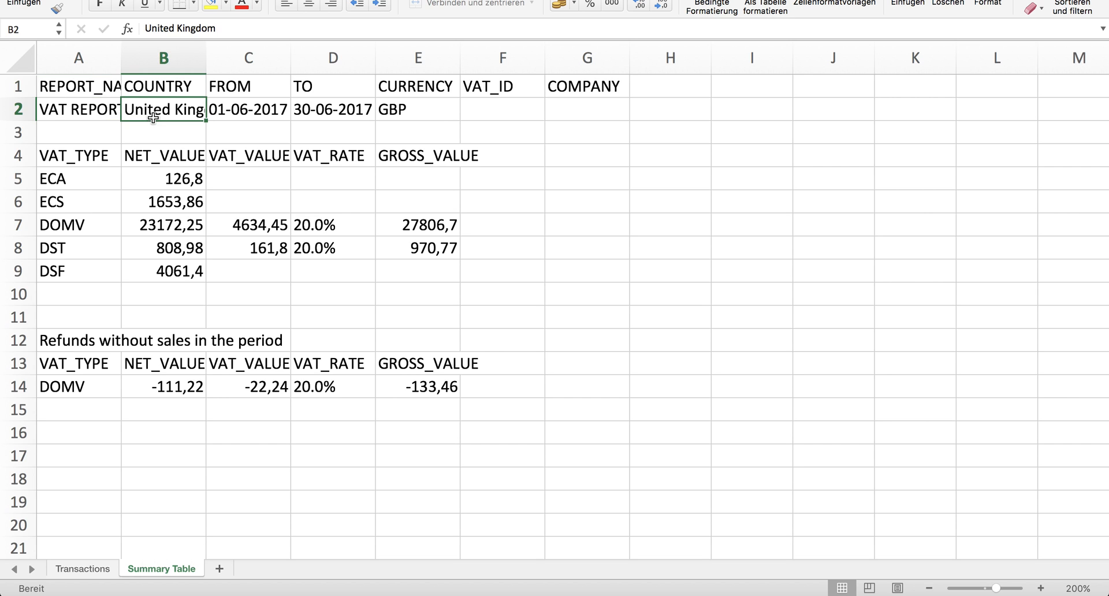
left_click(248, 109)
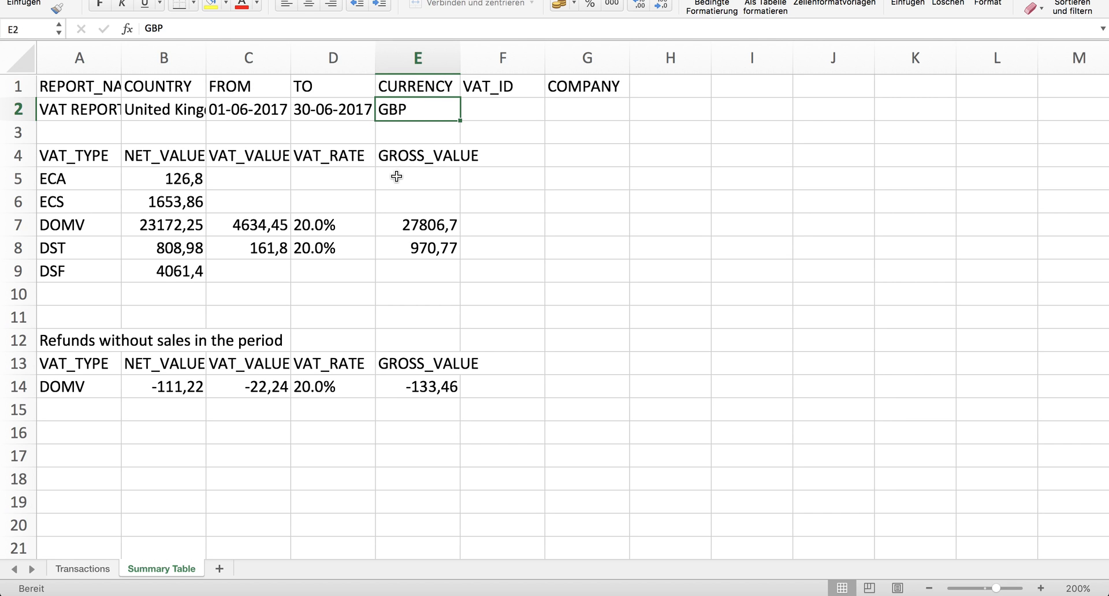
mouse_move(403, 131)
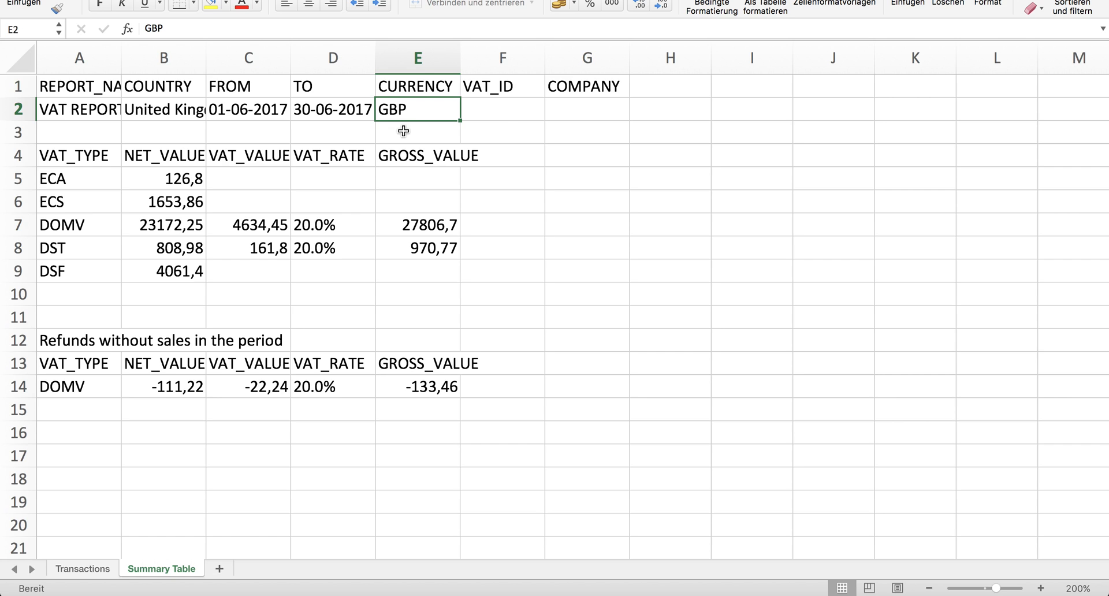
left_click(587, 109)
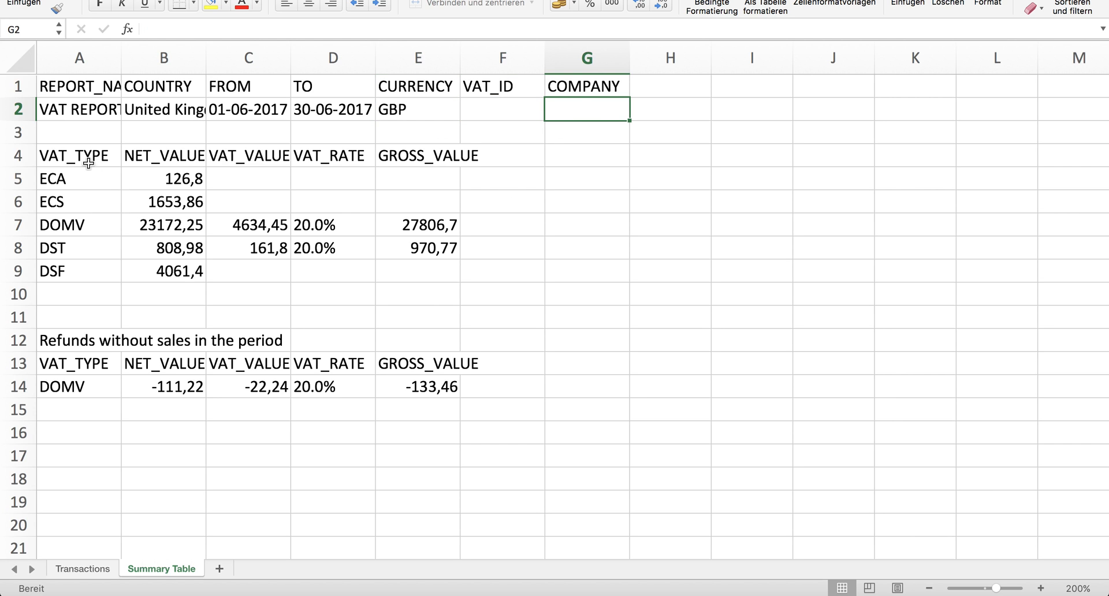
left_click_drag(79, 155, 502, 294)
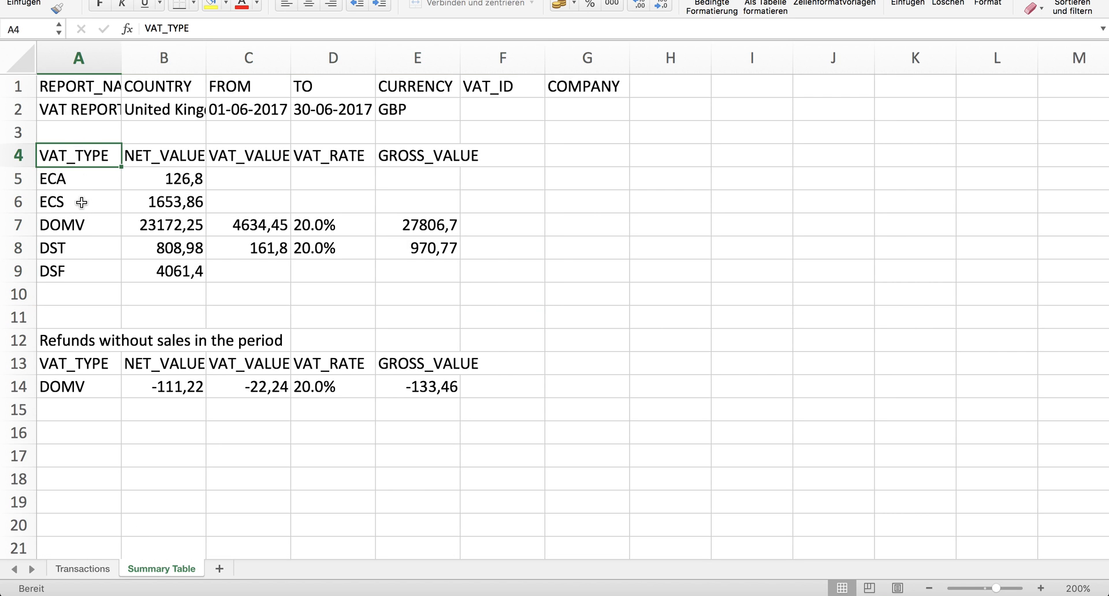
mouse_move(82, 269)
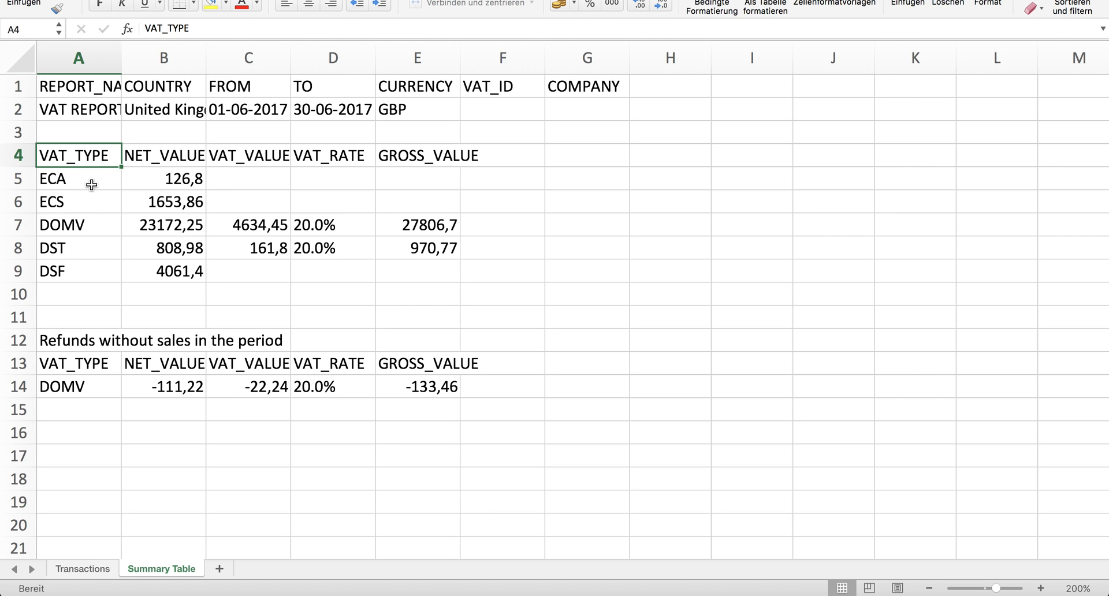
left_click(78, 178)
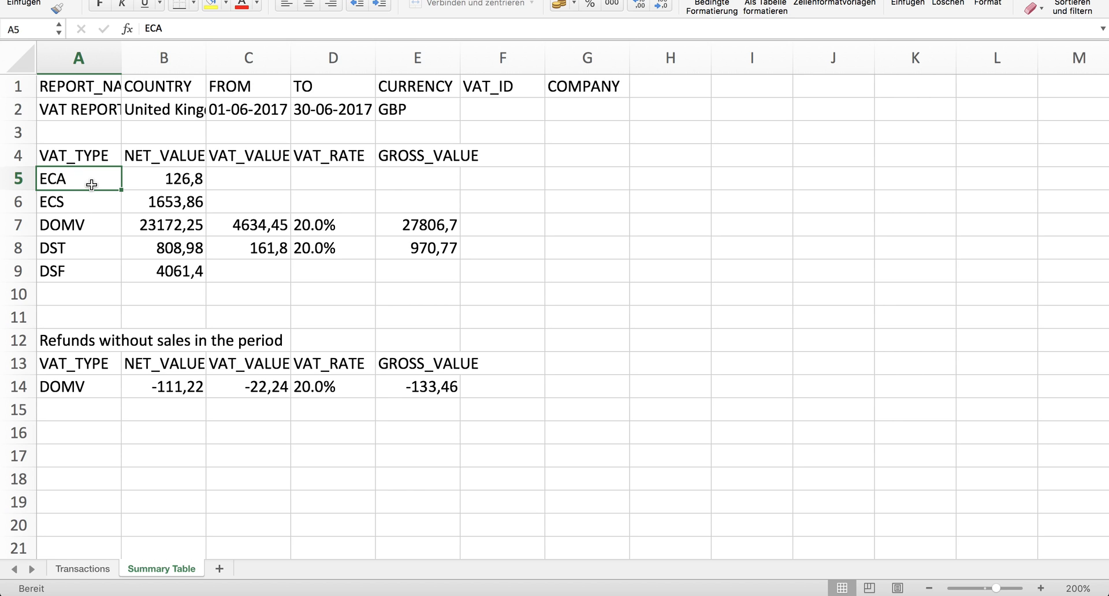
left_click(78, 201)
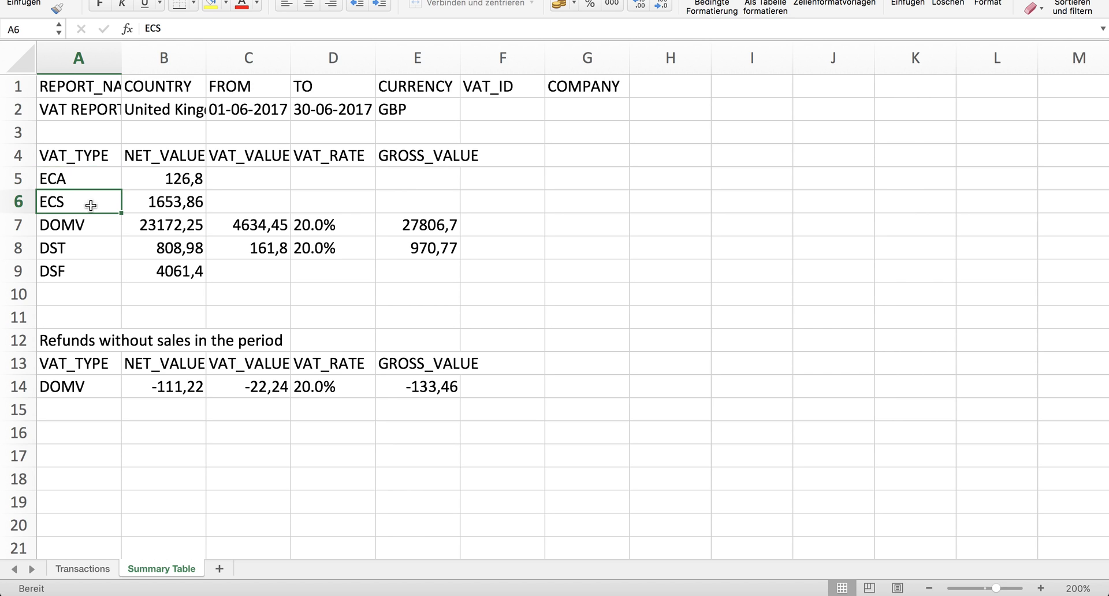
left_click(78, 178)
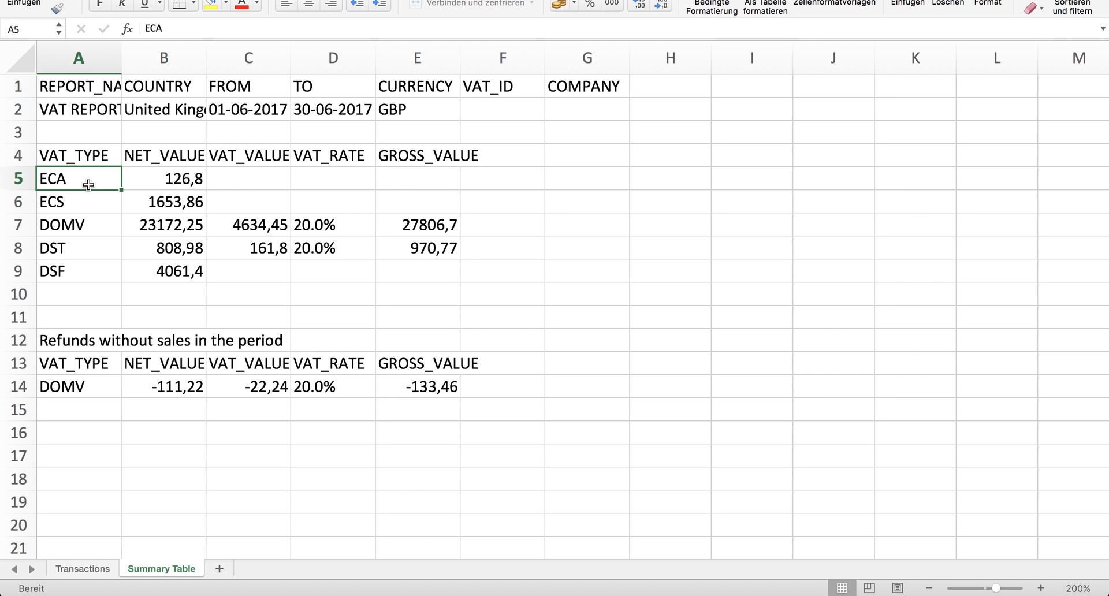
mouse_move(83, 204)
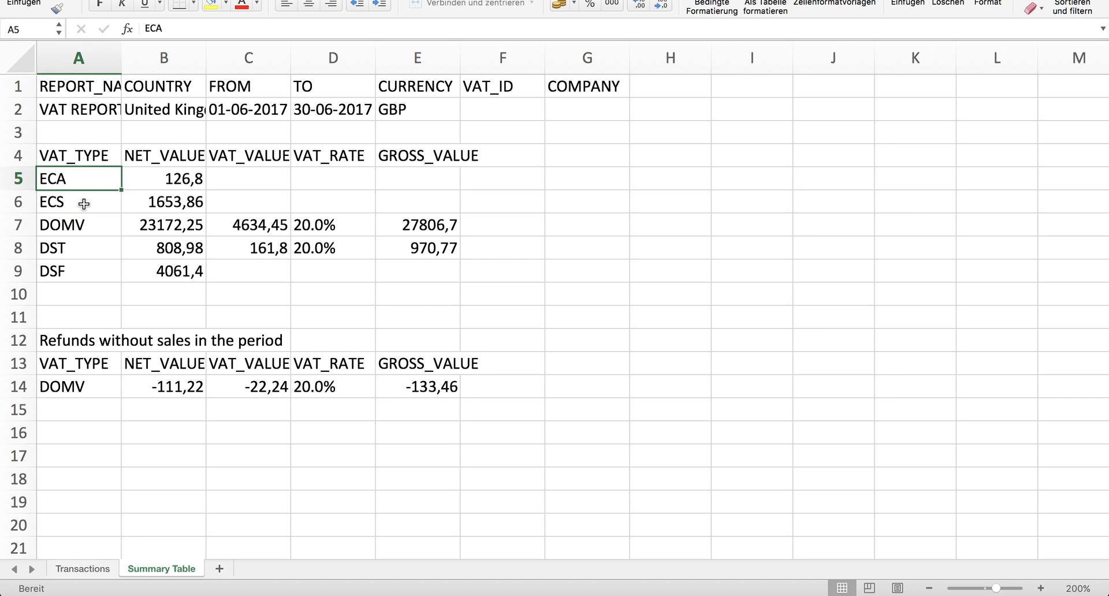
left_click(78, 201)
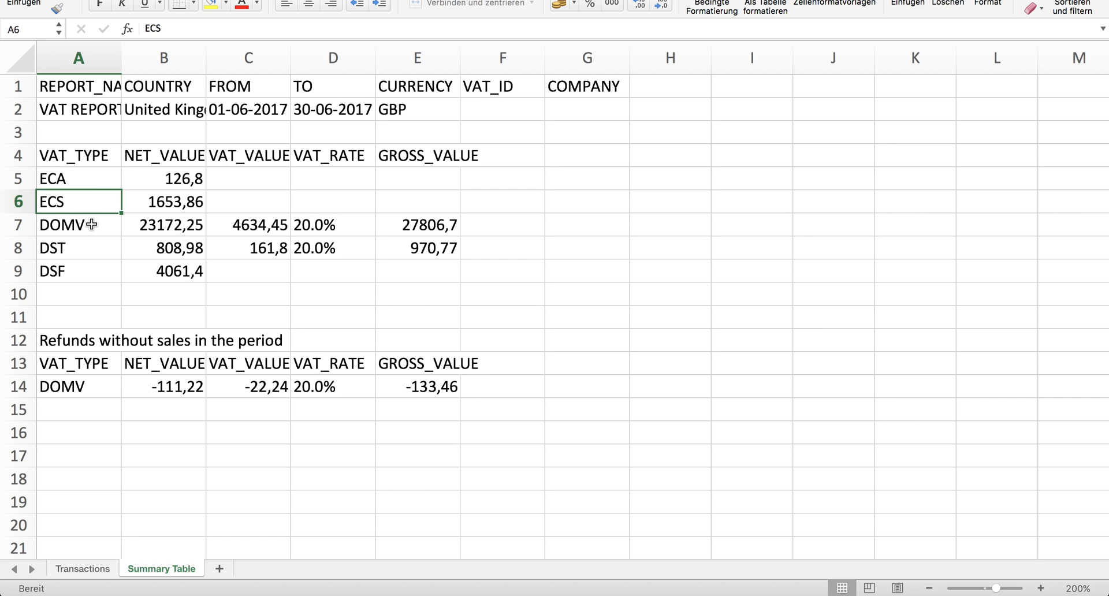
left_click(79, 224)
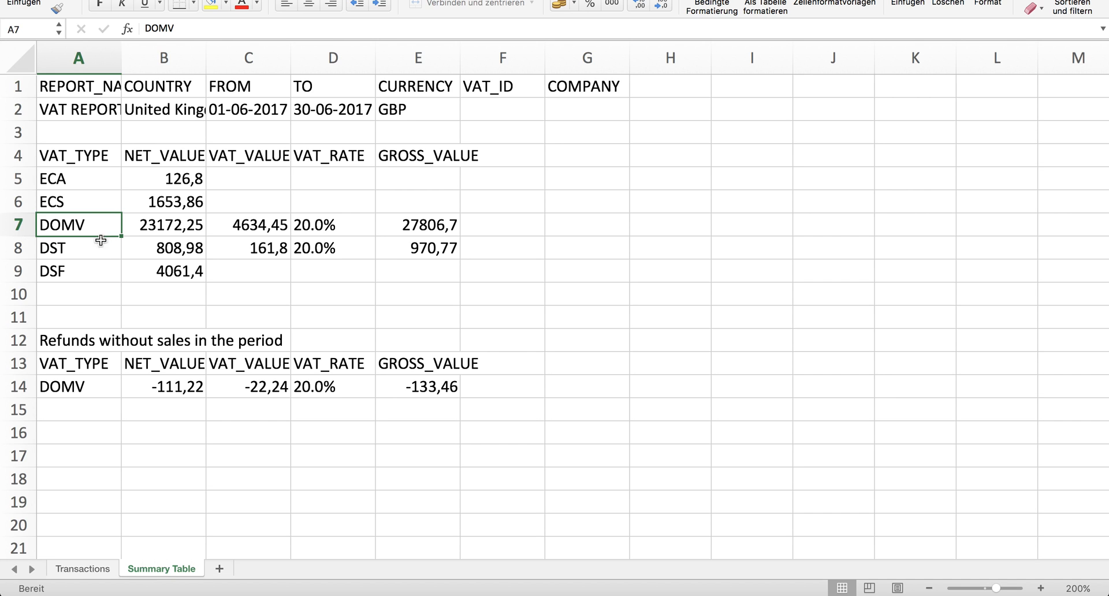
left_click(78, 247)
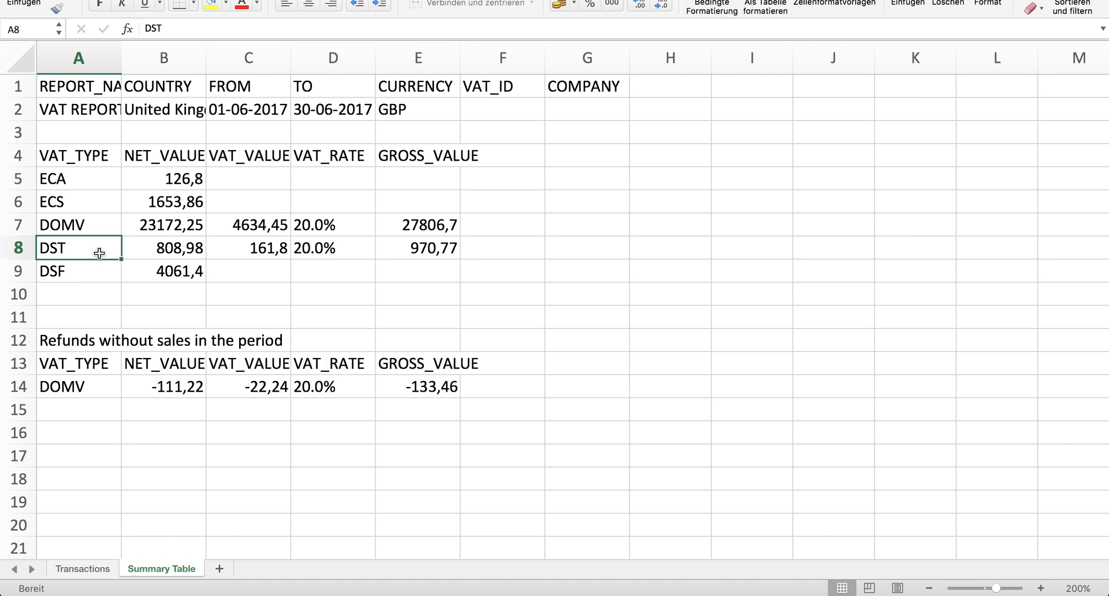
left_click(78, 271)
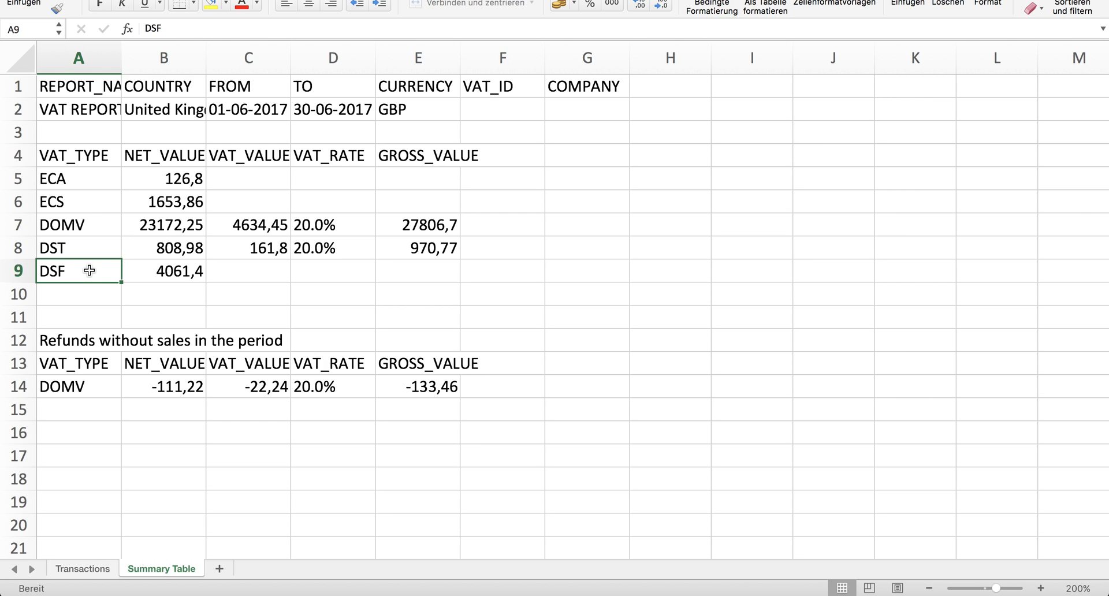
mouse_move(201, 238)
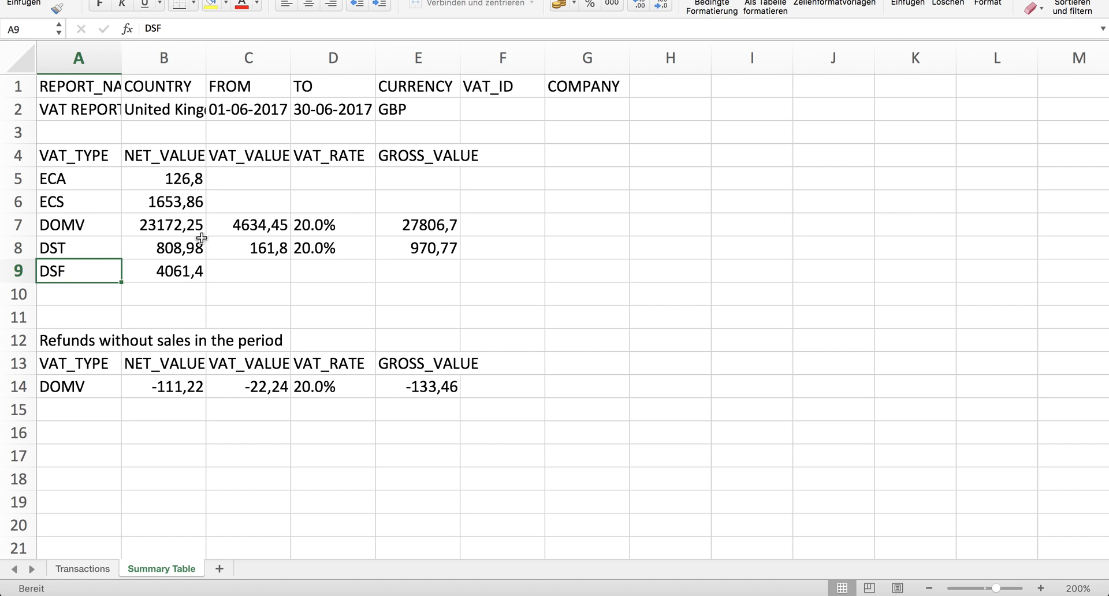
mouse_move(174, 284)
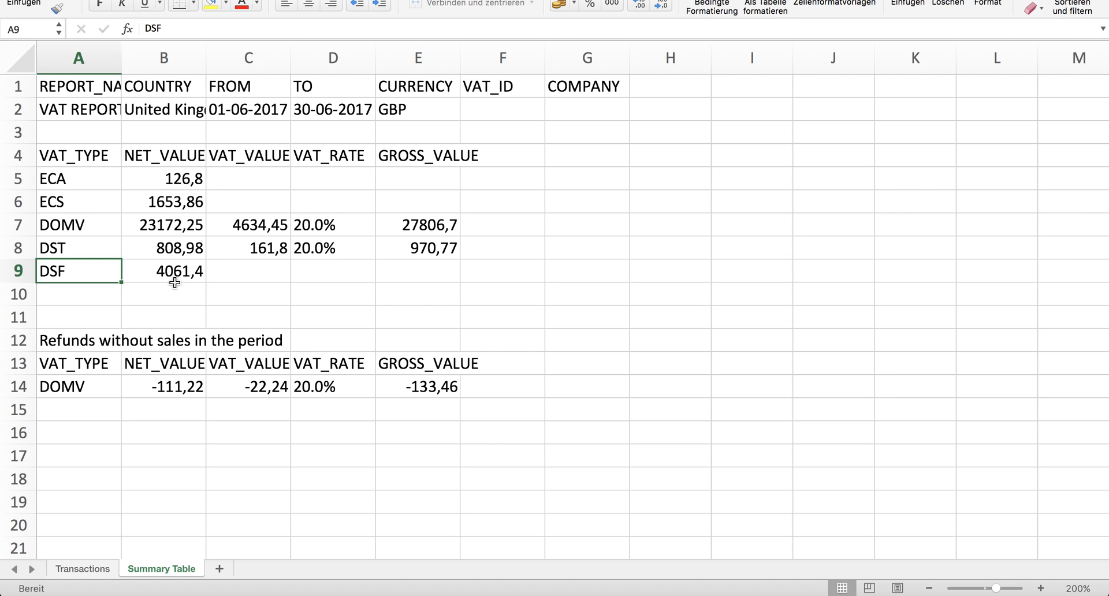
mouse_move(372, 217)
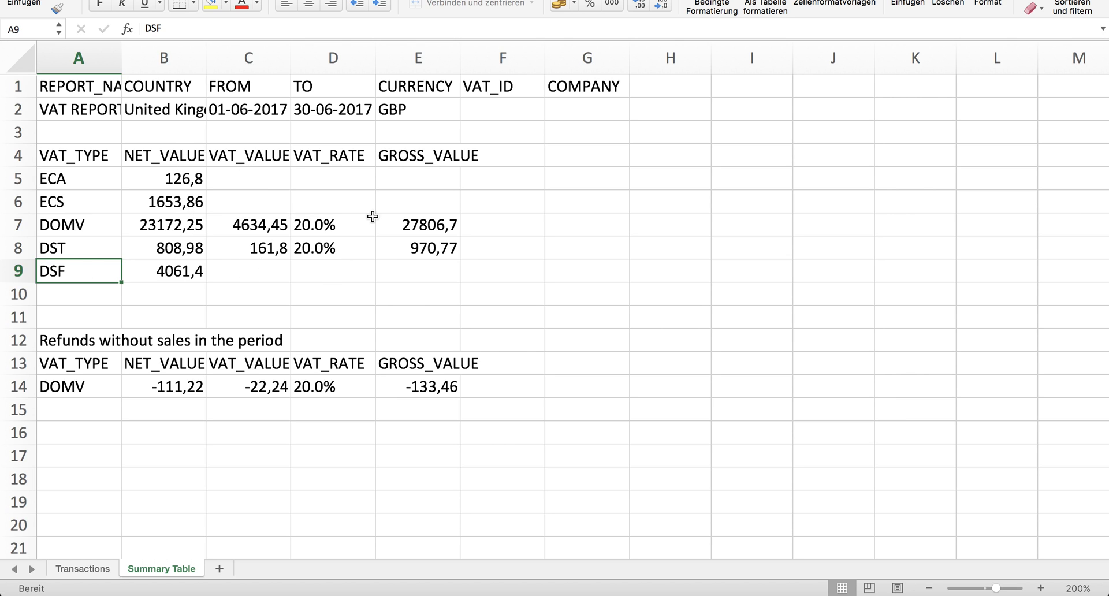
mouse_move(420, 282)
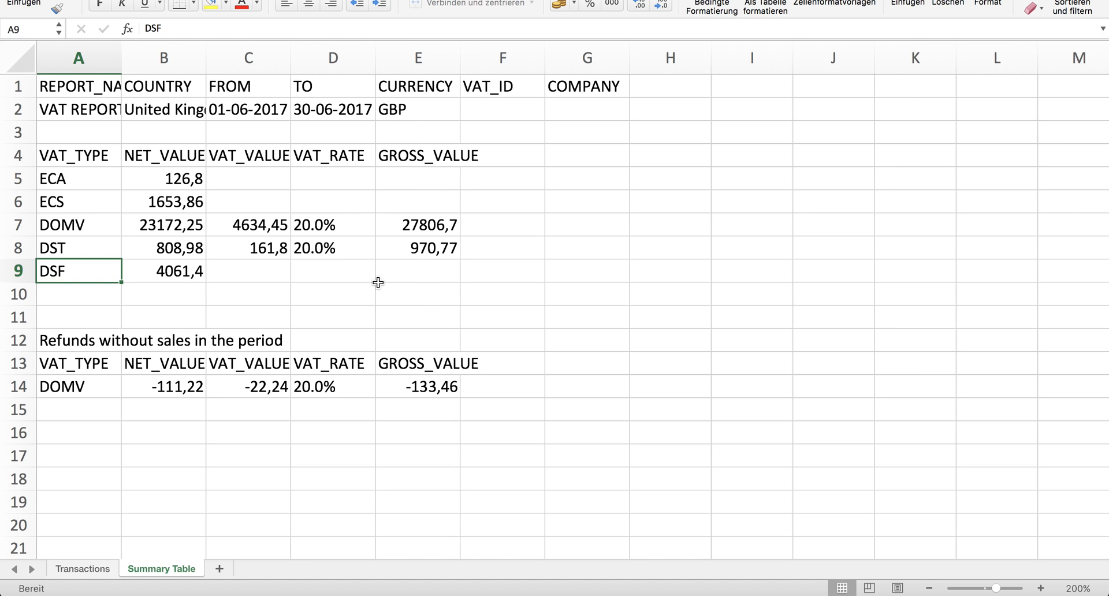
mouse_move(173, 229)
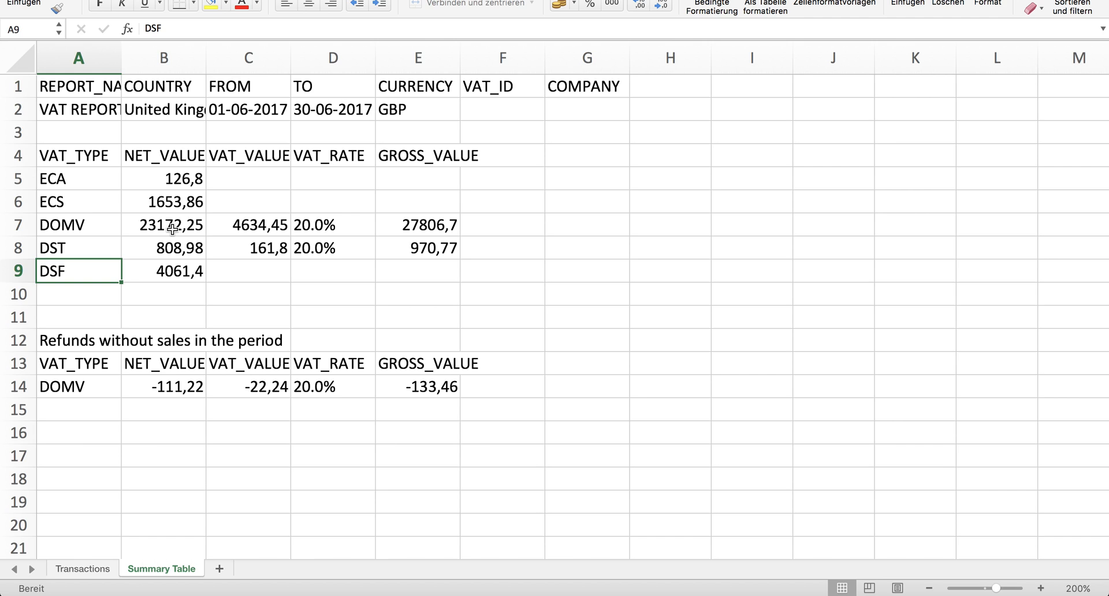
mouse_move(267, 265)
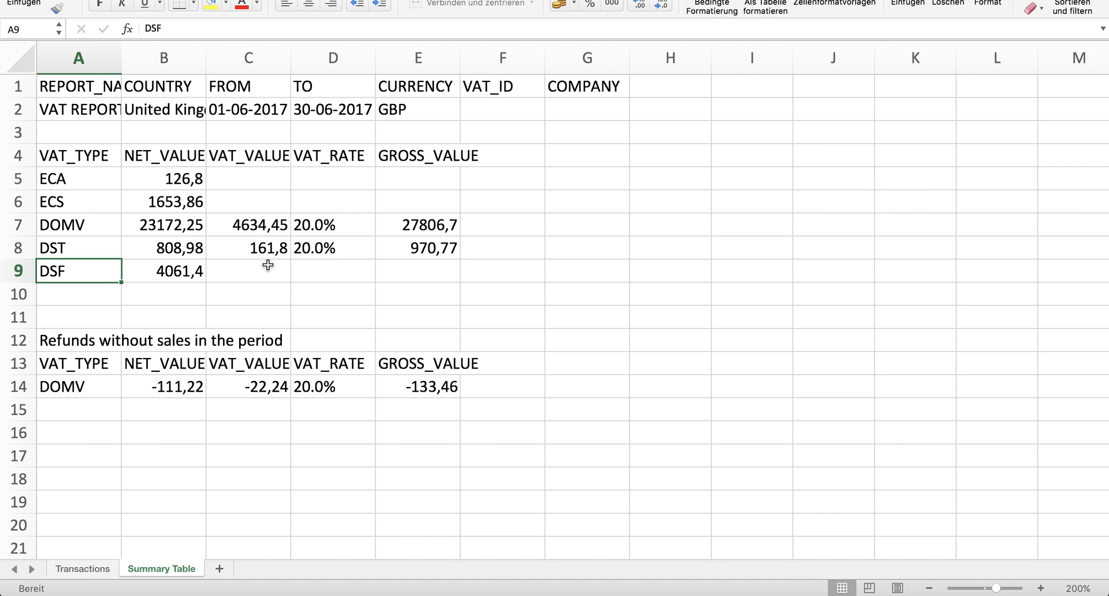
mouse_move(265, 225)
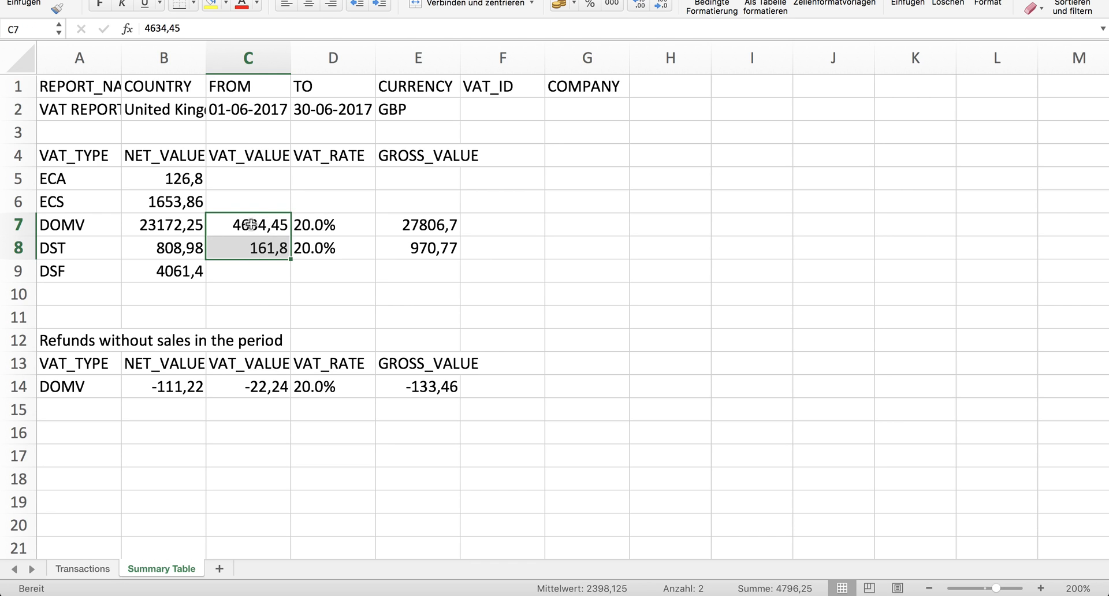
mouse_move(244, 313)
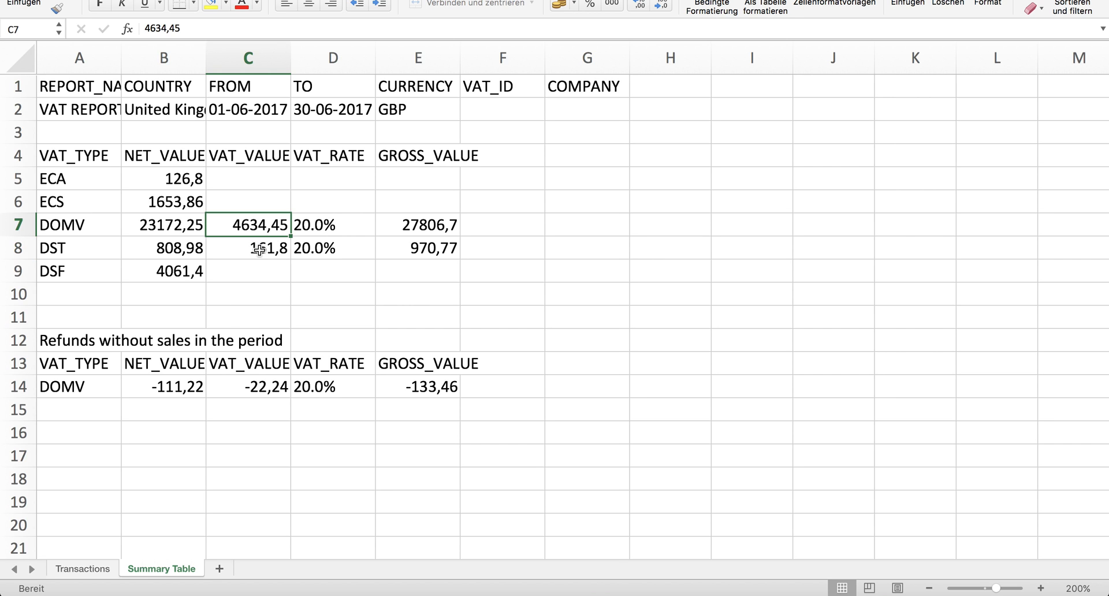
left_click(246, 248)
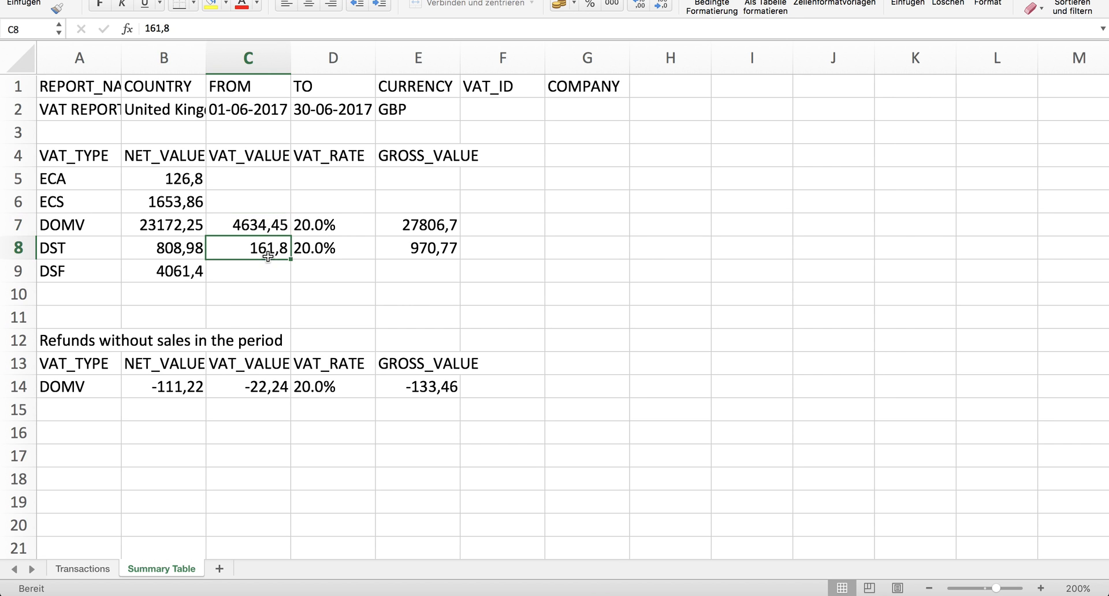
left_click(249, 225)
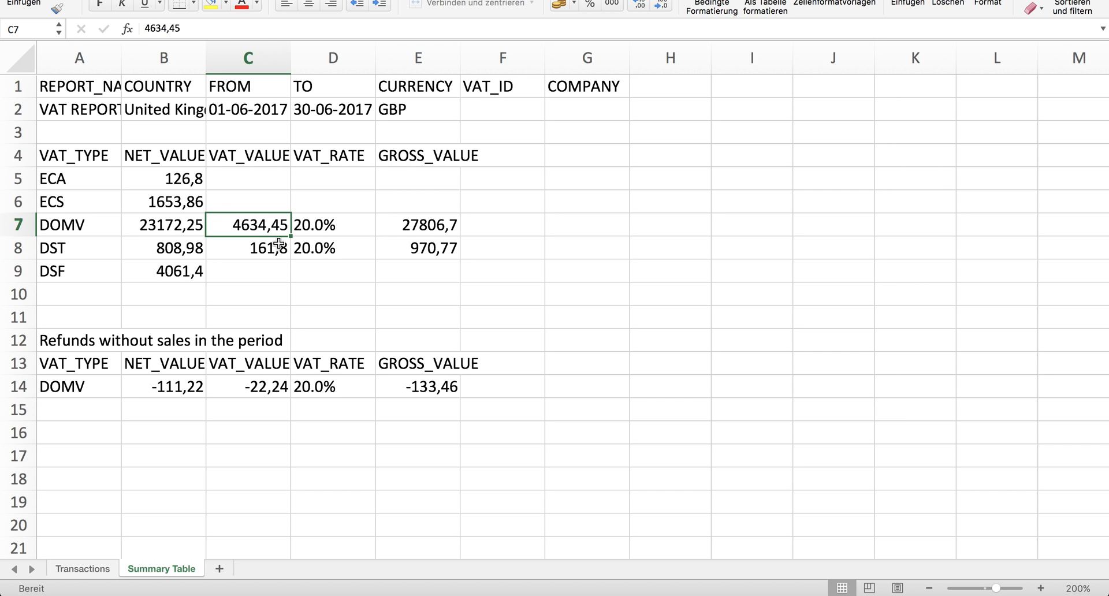
mouse_move(342, 228)
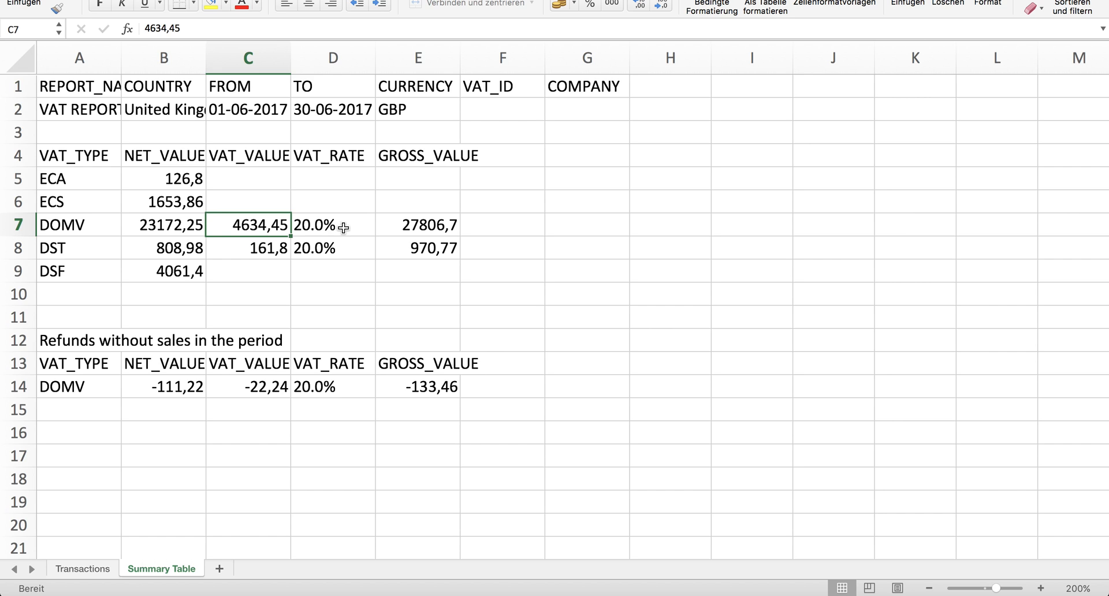
mouse_move(180, 248)
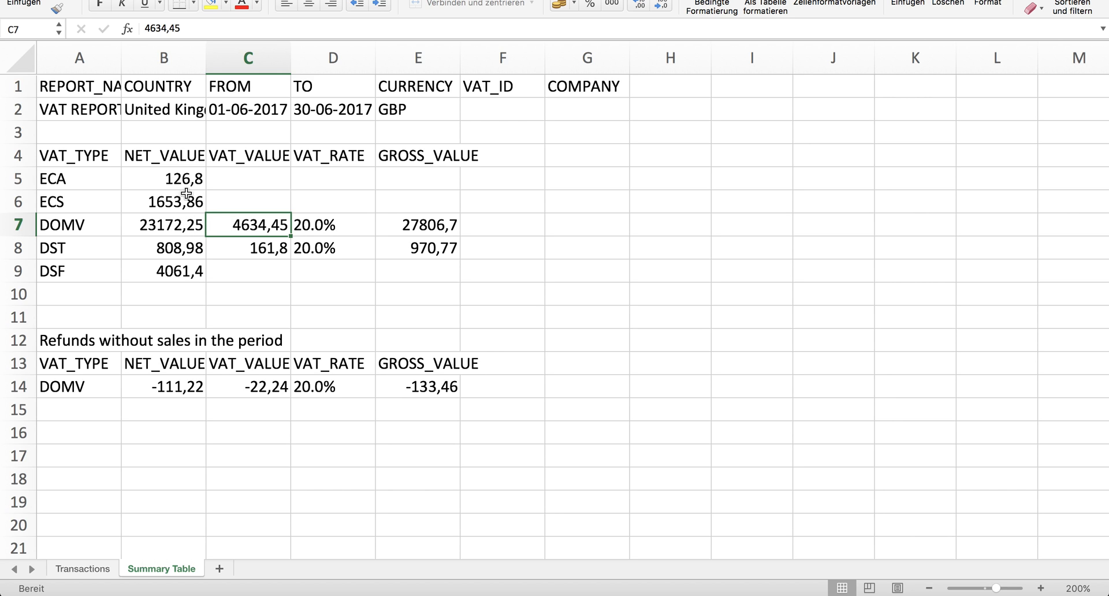
mouse_move(162, 274)
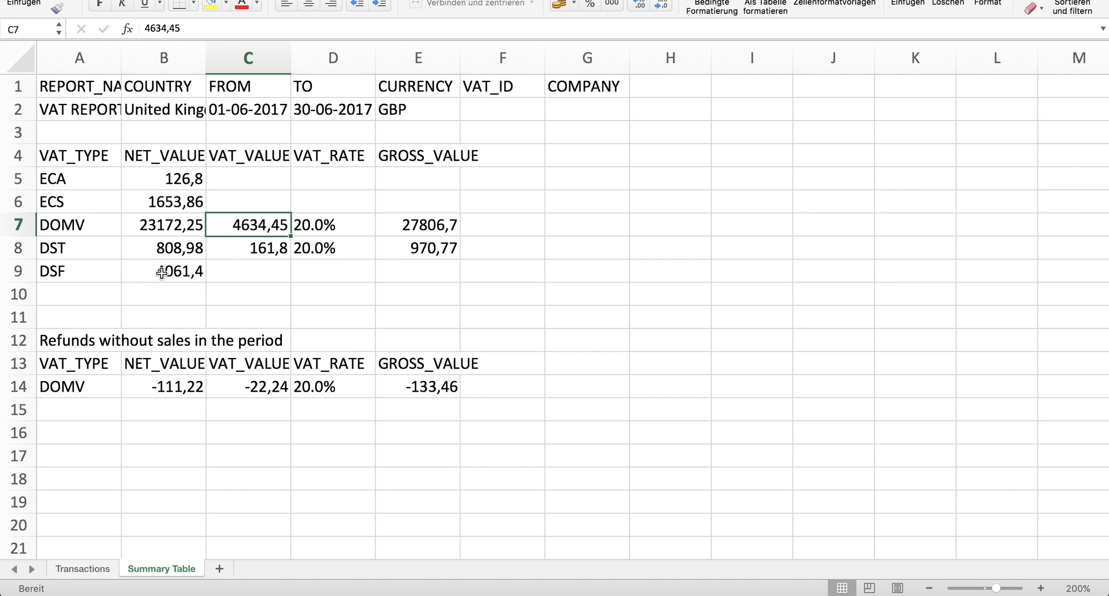
mouse_move(171, 275)
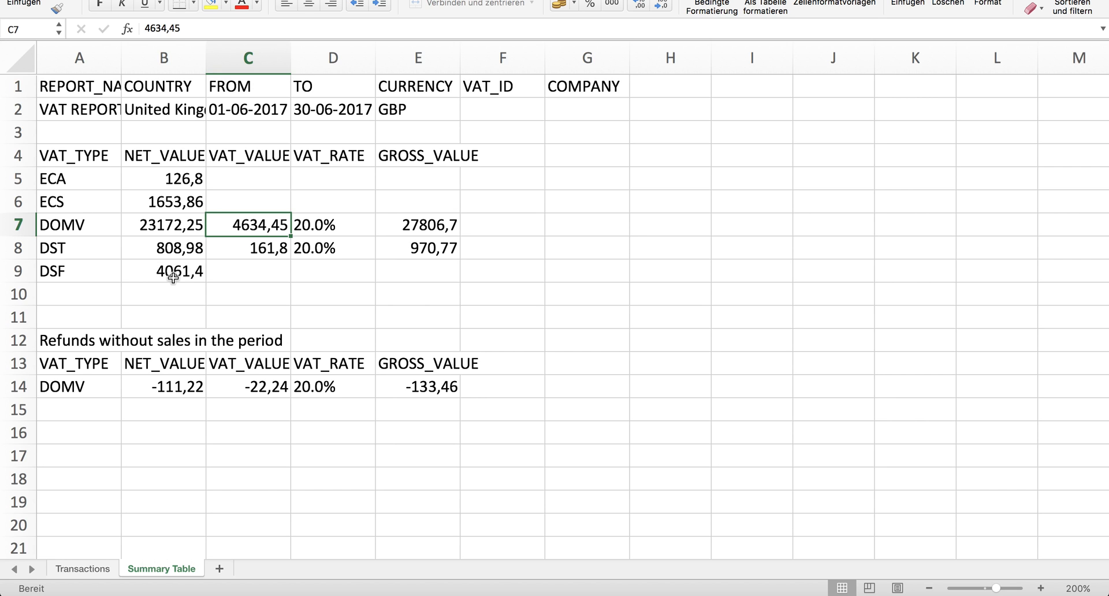
mouse_move(258, 249)
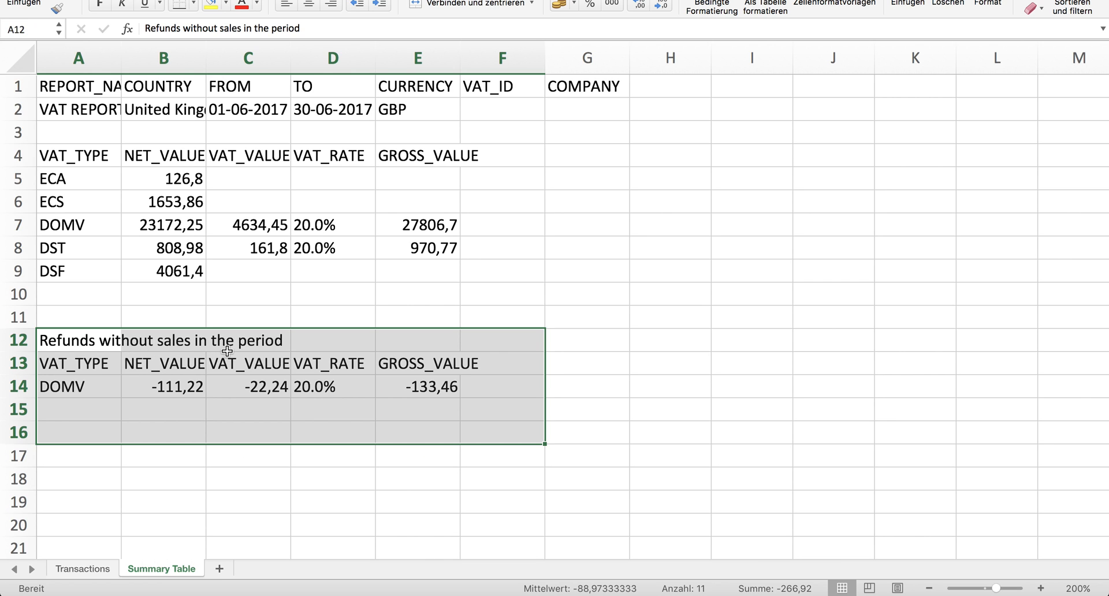
mouse_move(295, 310)
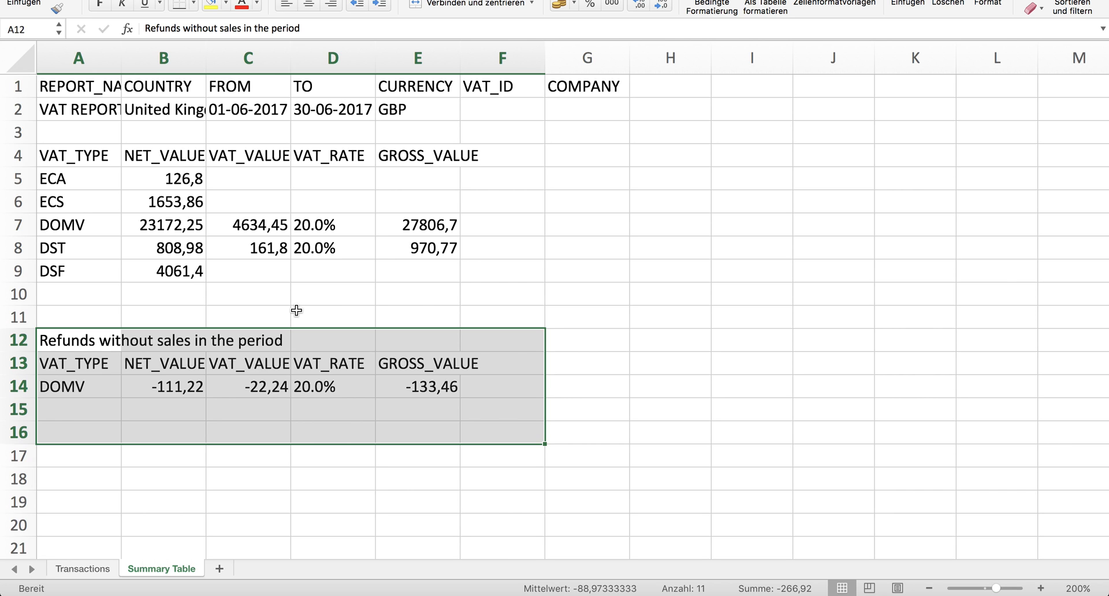
mouse_move(262, 392)
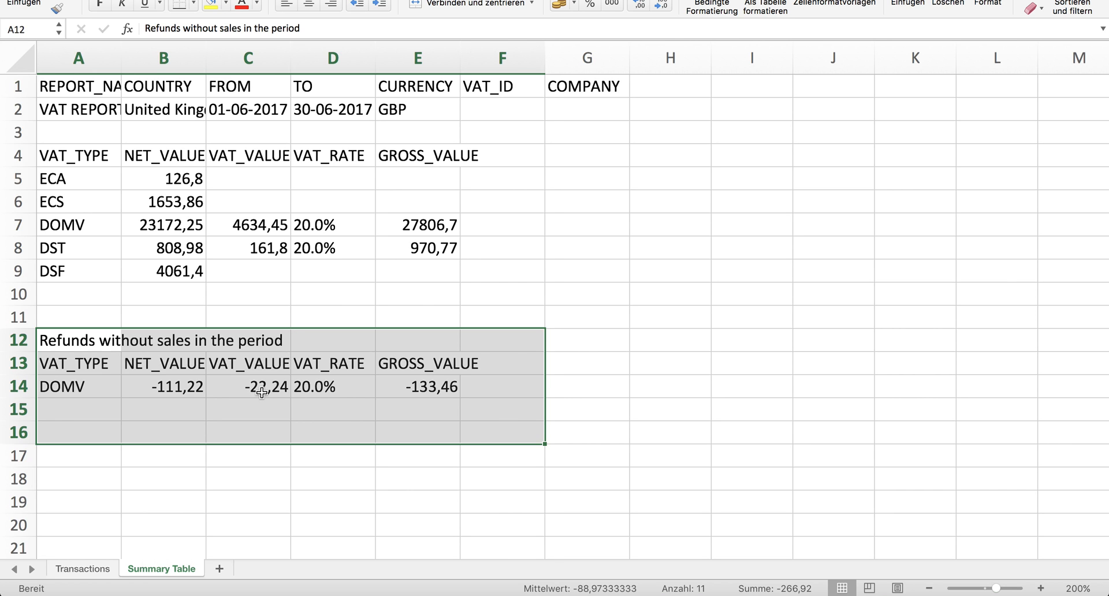
left_click(247, 386)
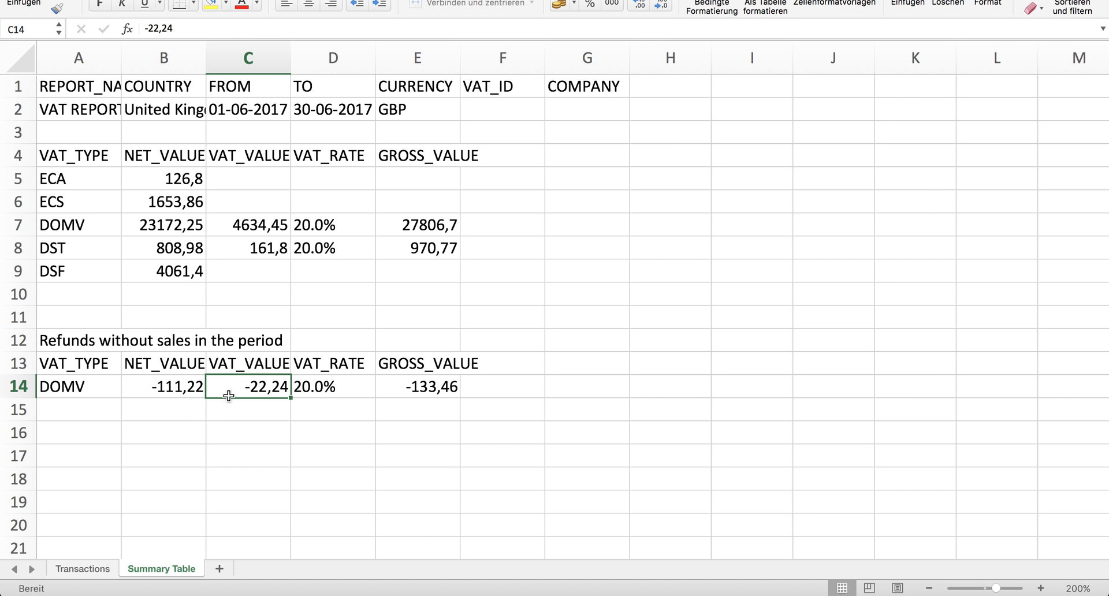
mouse_move(270, 407)
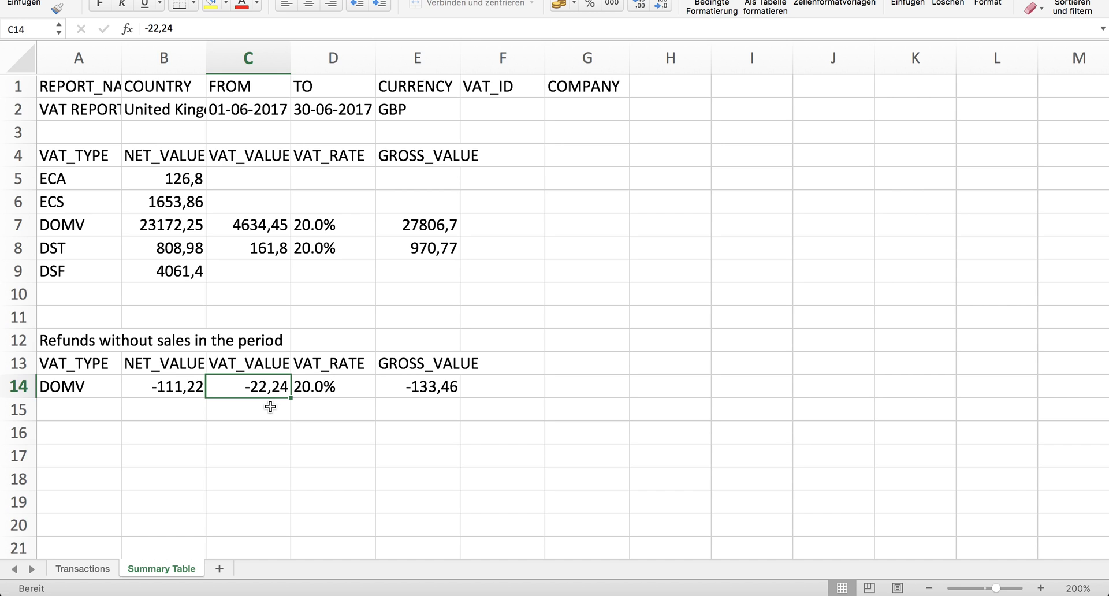
mouse_move(131, 391)
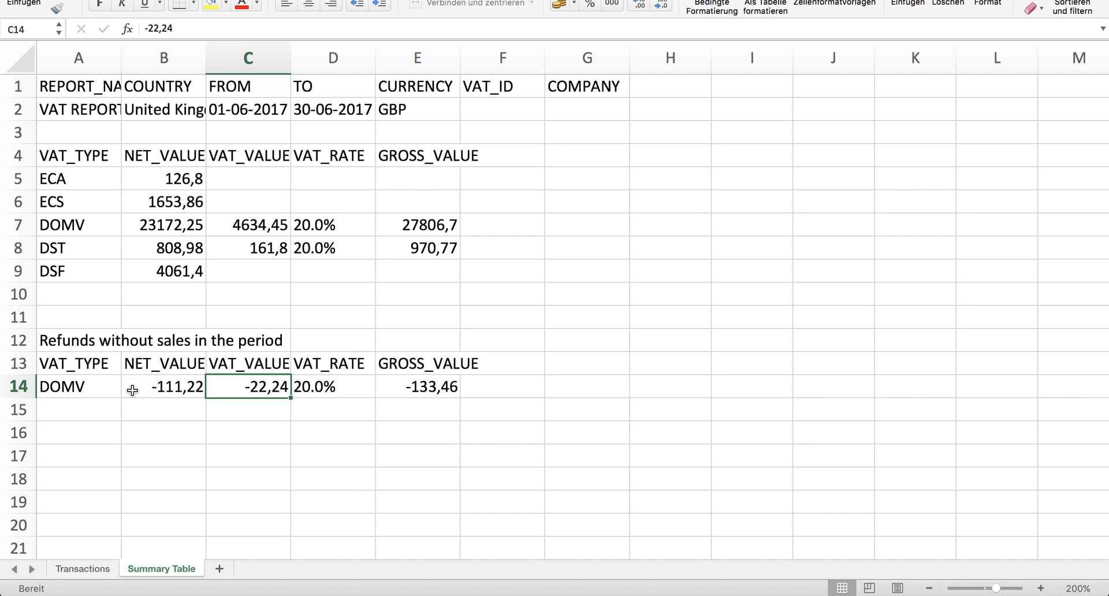
mouse_move(256, 423)
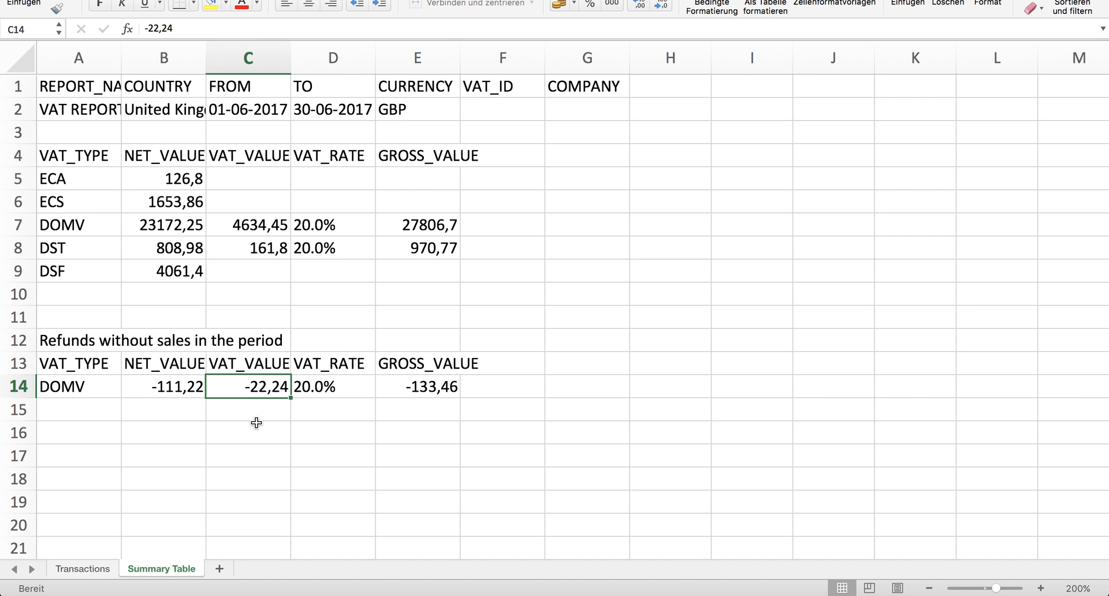
mouse_move(235, 389)
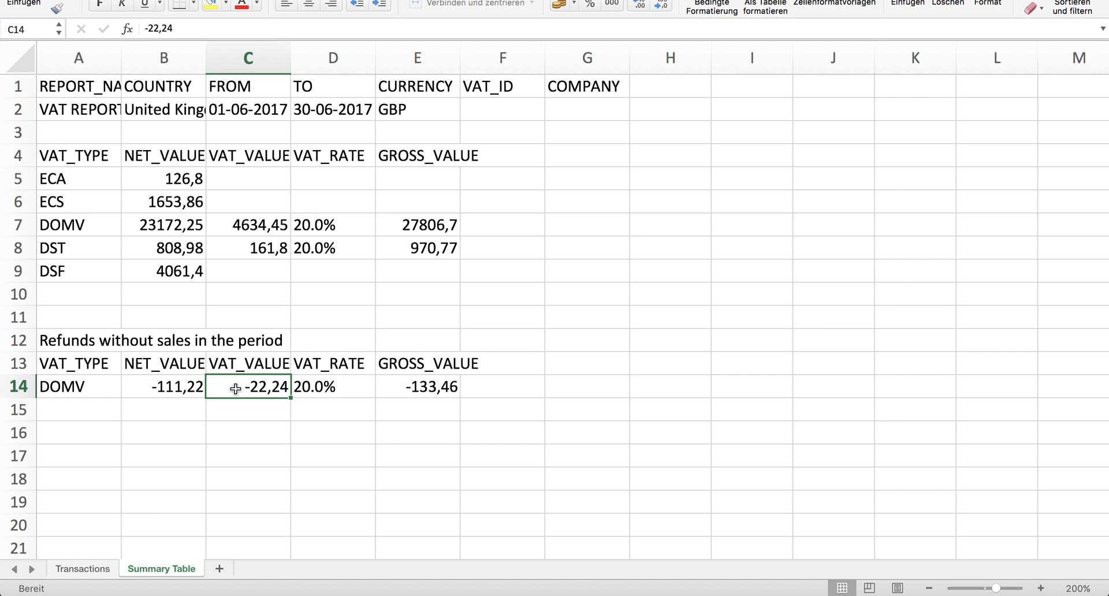
mouse_move(282, 249)
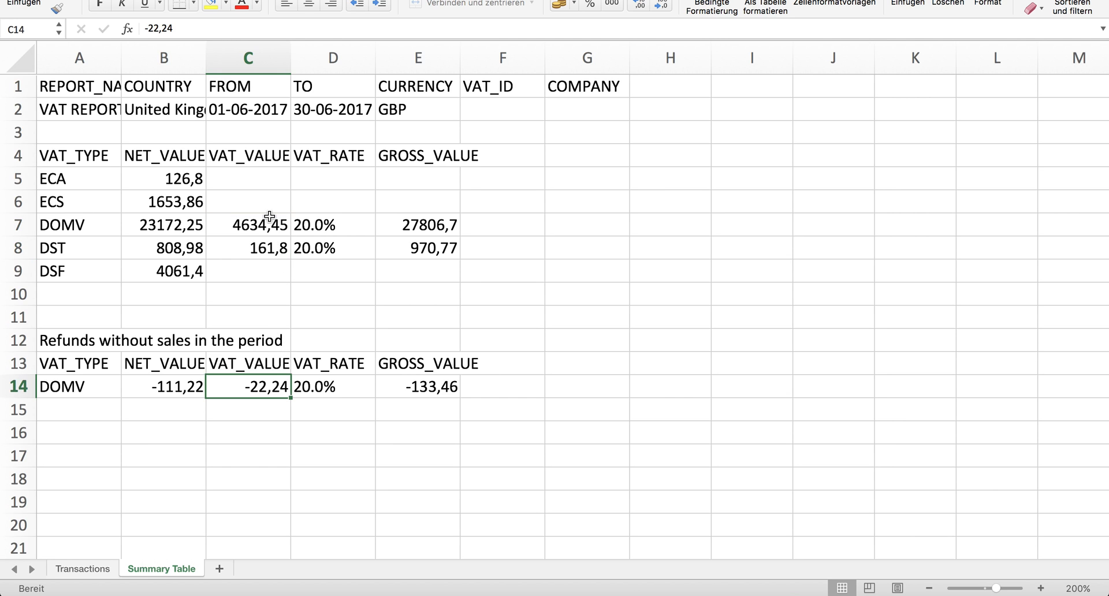
mouse_move(312, 276)
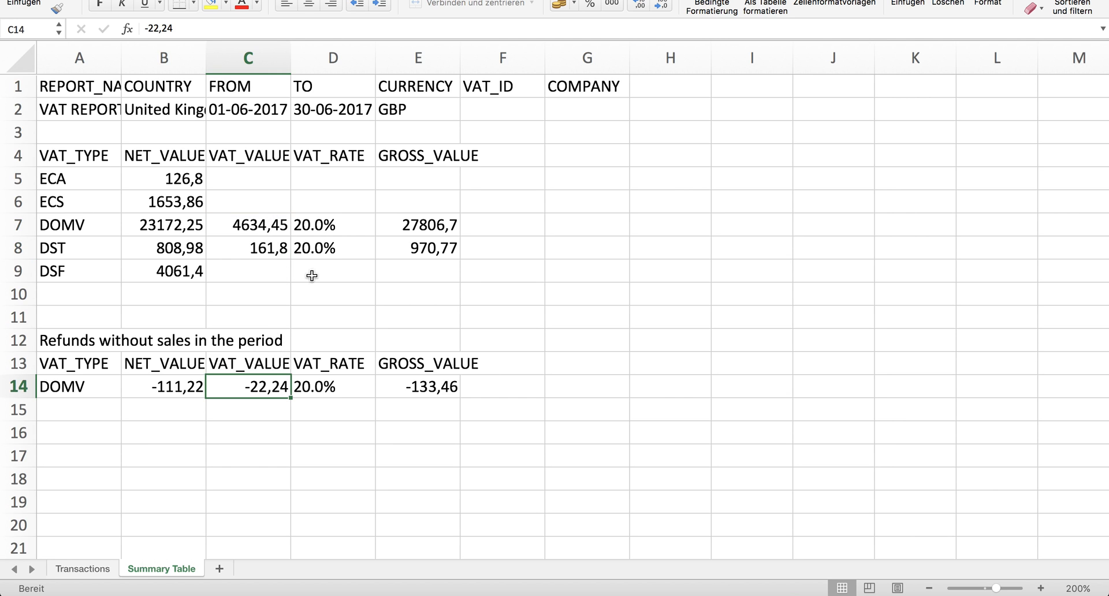
mouse_move(337, 286)
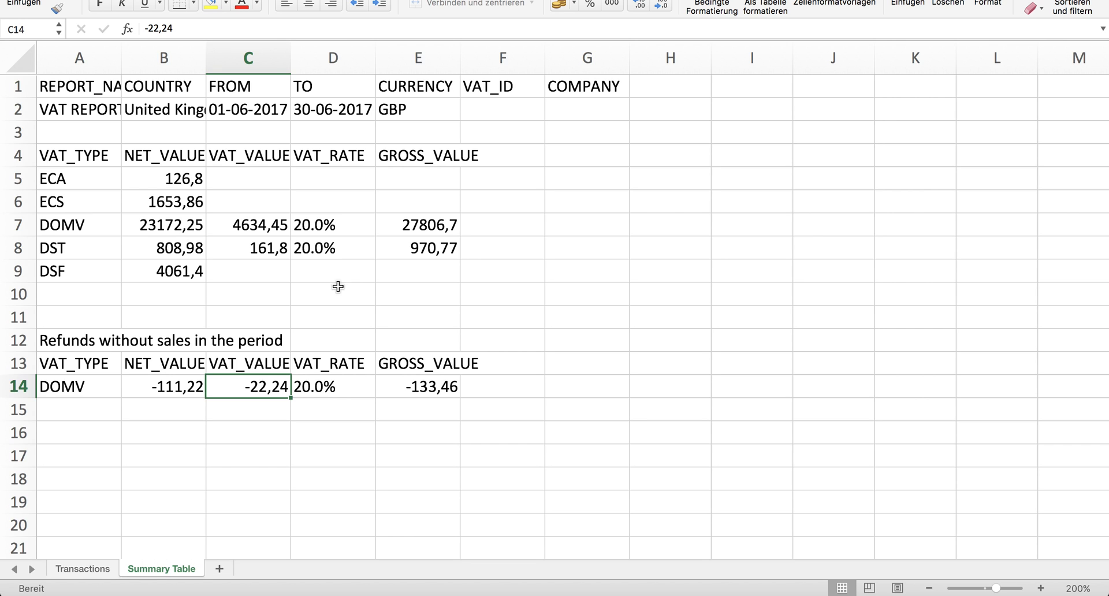
left_click(53, 271)
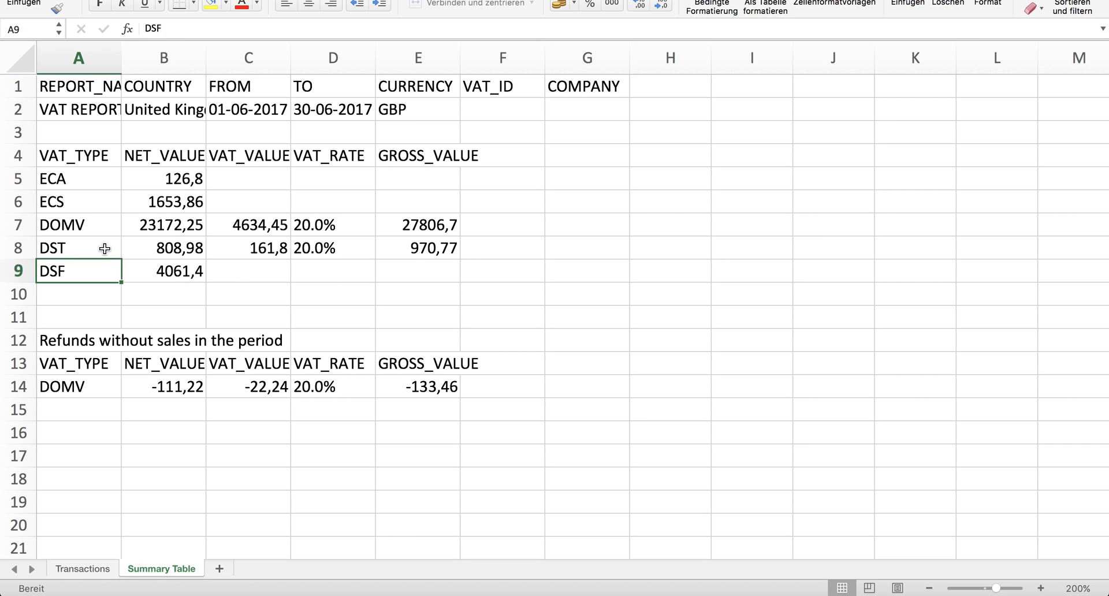
left_click(78, 178)
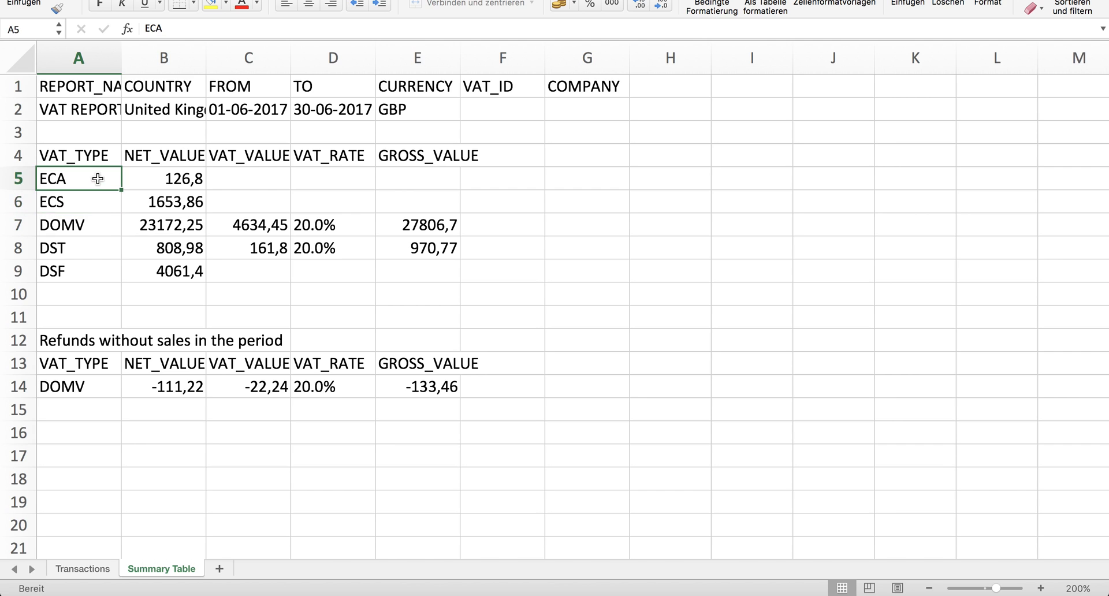
mouse_move(158, 297)
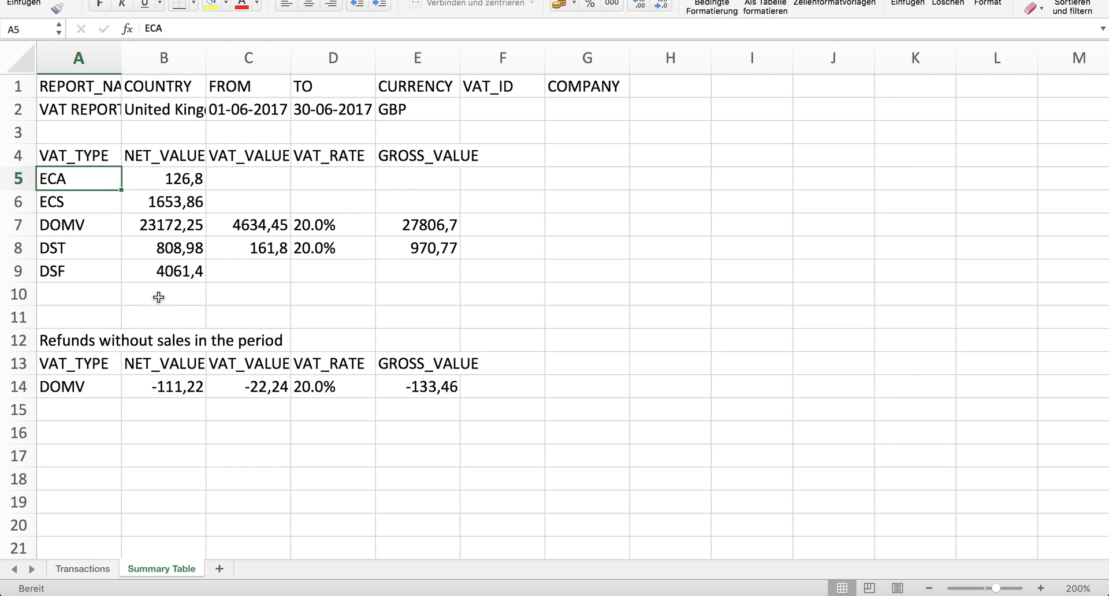